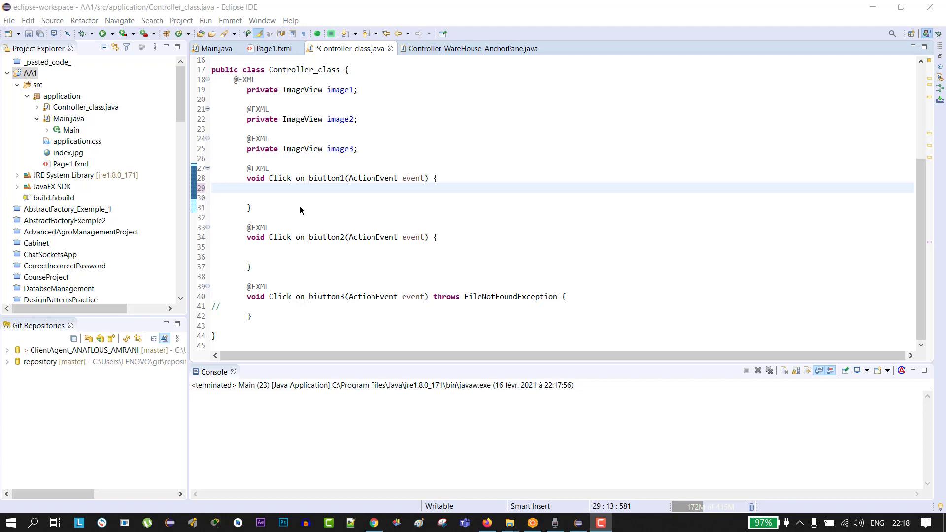
mouse_move(299, 206)
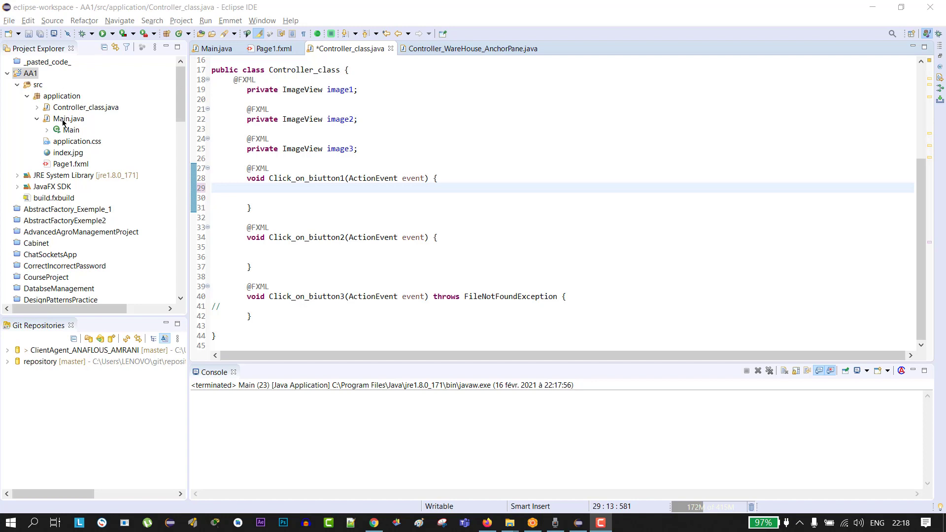
Review Page1.fxml's three button handlers and image1 id, and locate index.jpg in the project
left_click(71, 164)
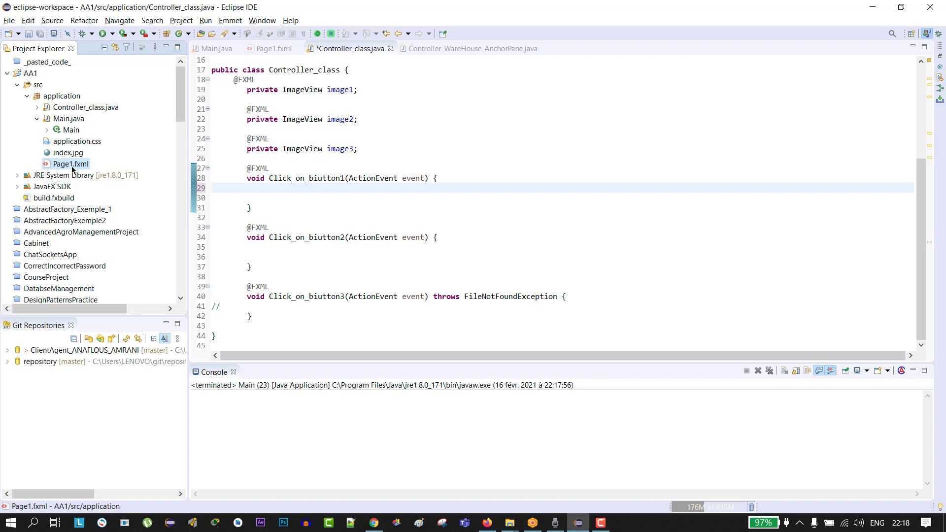
left_click(87, 106)
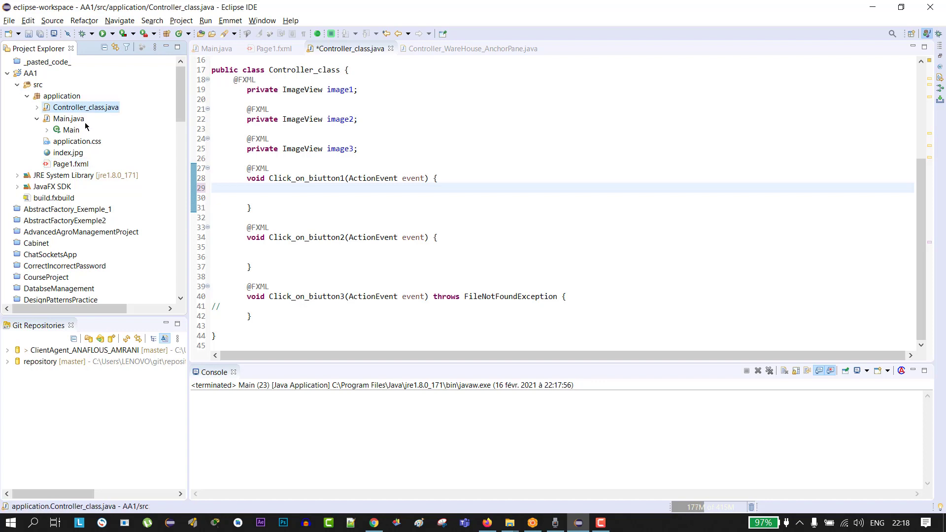
left_click(71, 164)
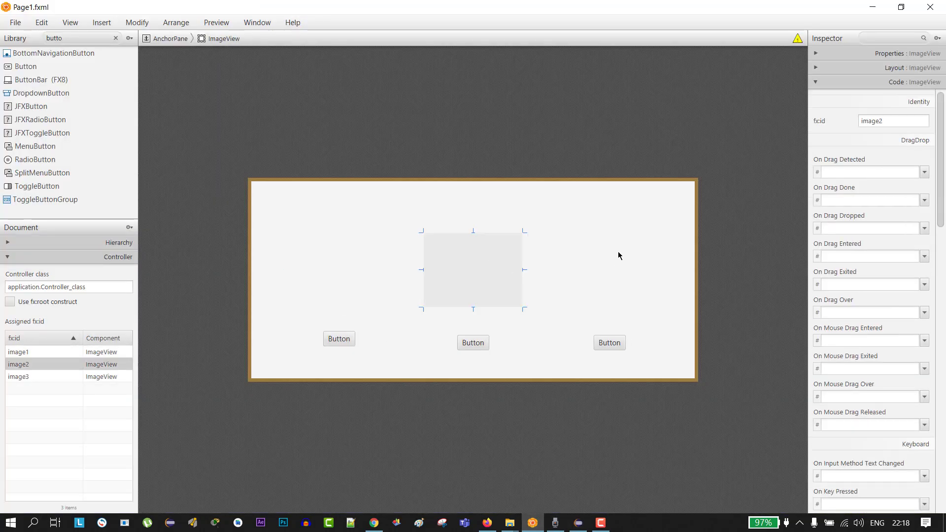
left_click(473, 343)
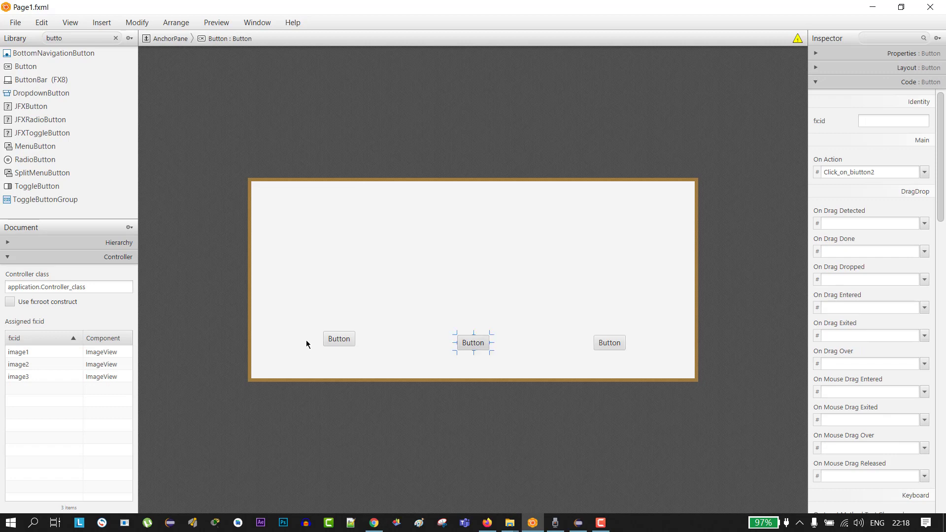
left_click(18, 352)
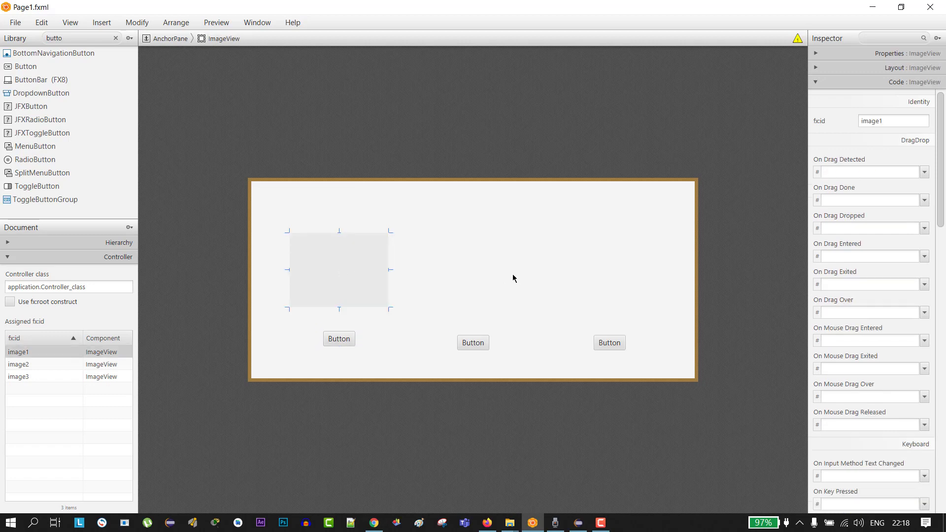
triple_click(894, 121)
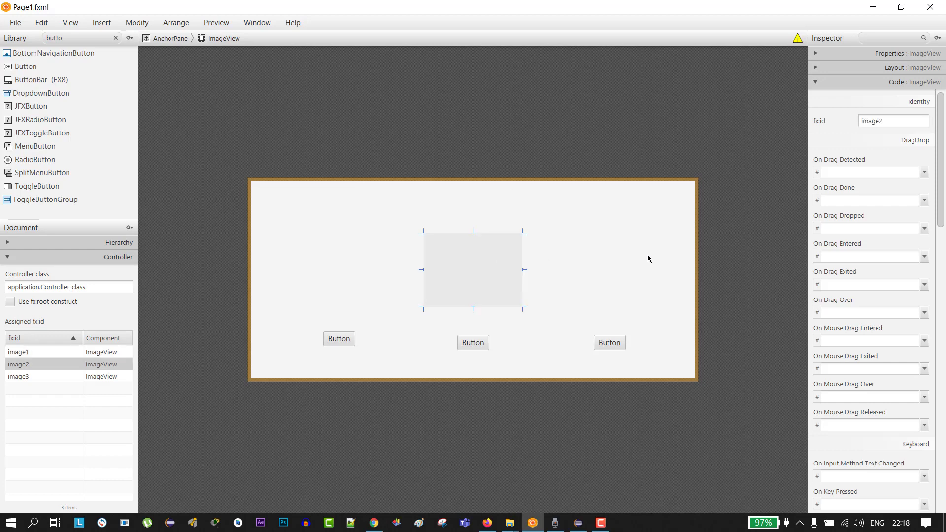
left_click(338, 338)
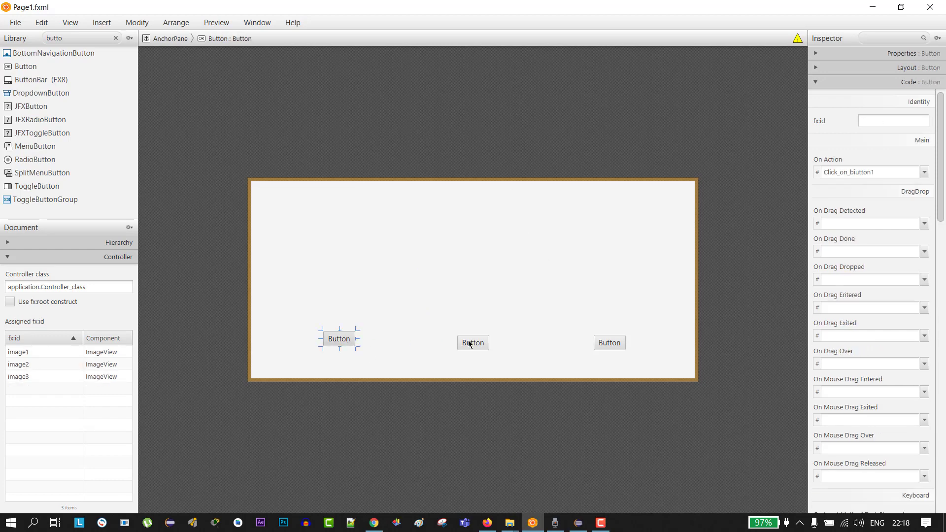
left_click(473, 343)
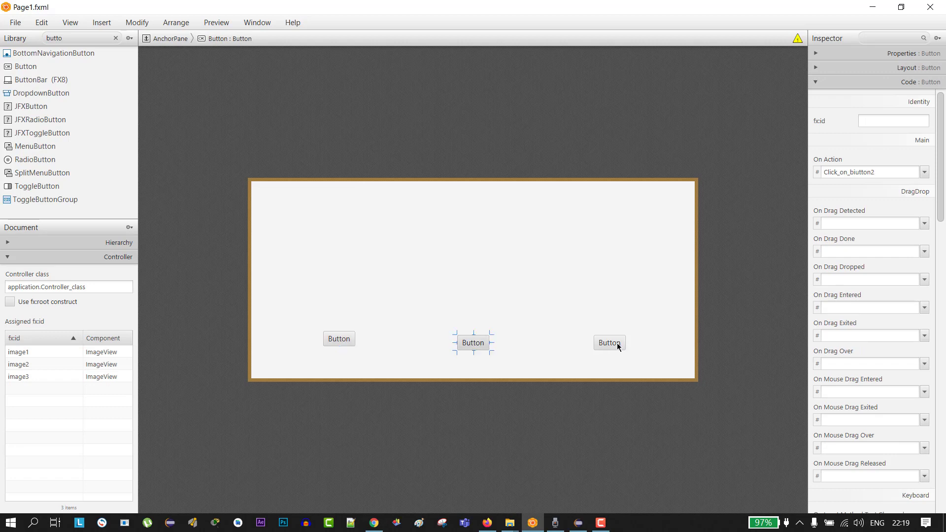
left_click(609, 342)
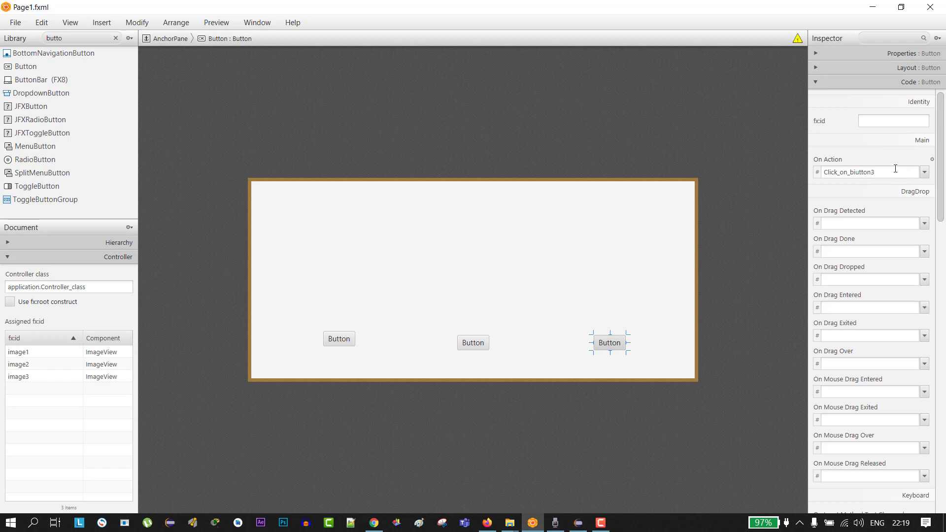
left_click(472, 343)
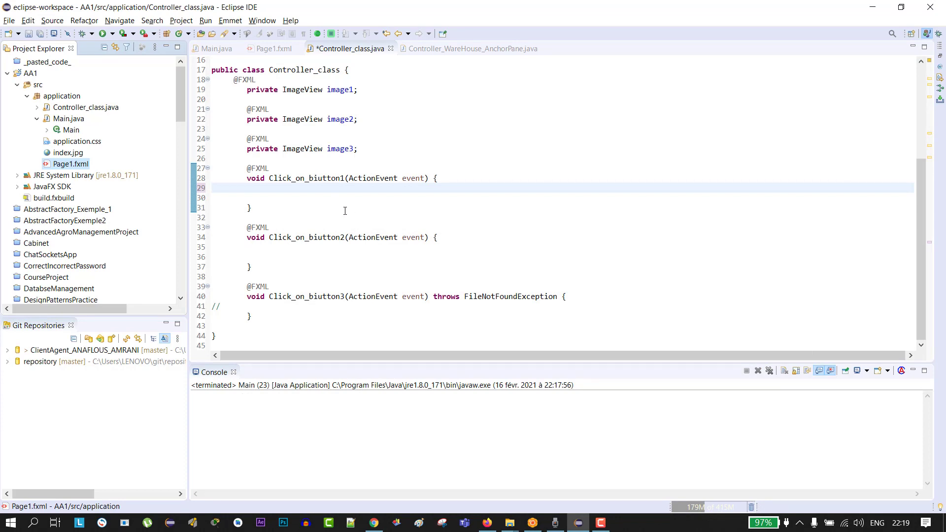
mouse_move(323, 197)
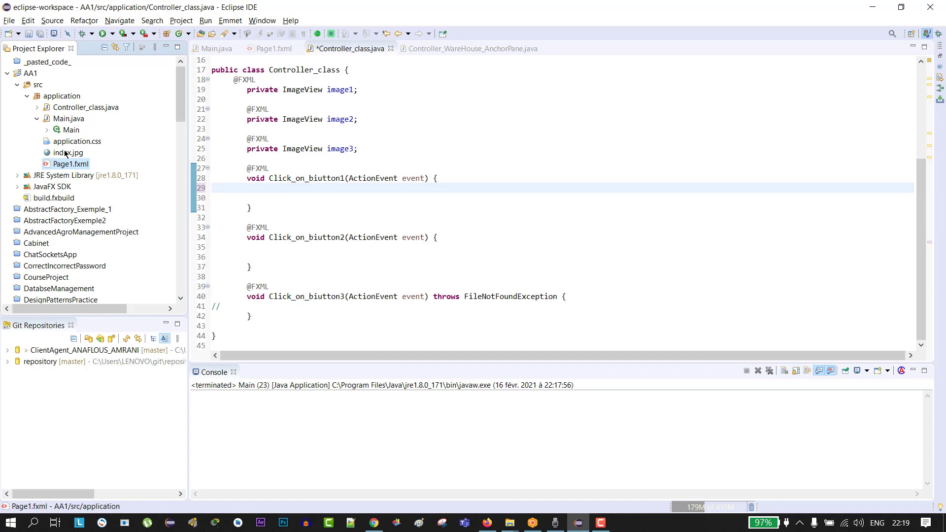
left_click(68, 151)
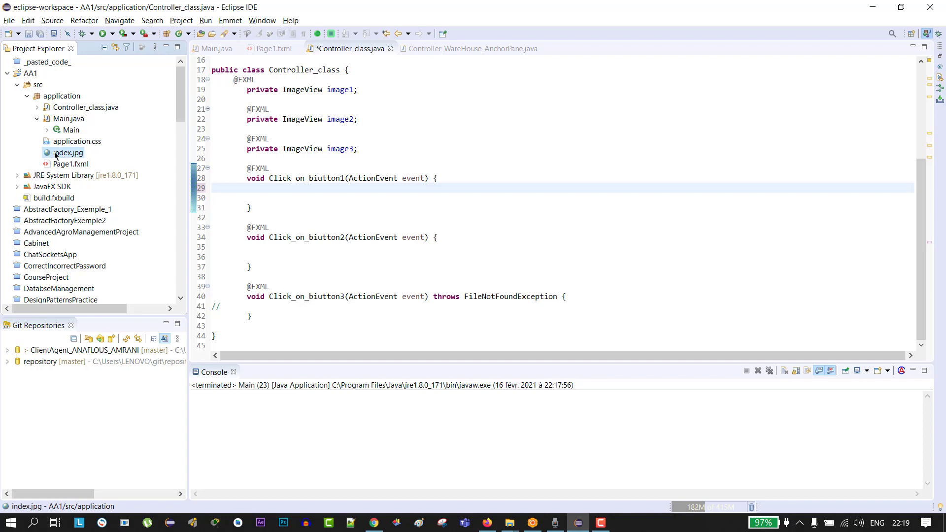
In Click_on_biutton1, declare Image image = new Image("/application/index.jpg")
left_click(290, 189)
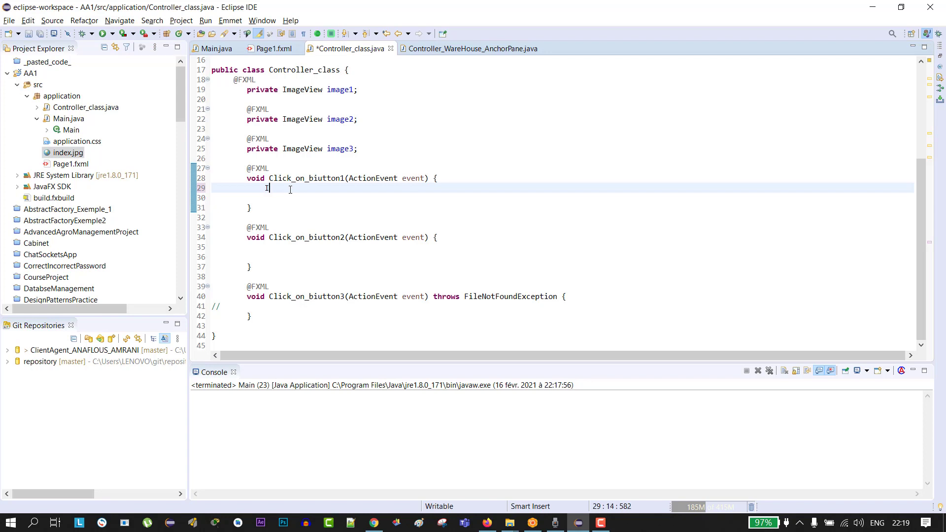
type("Image image =")
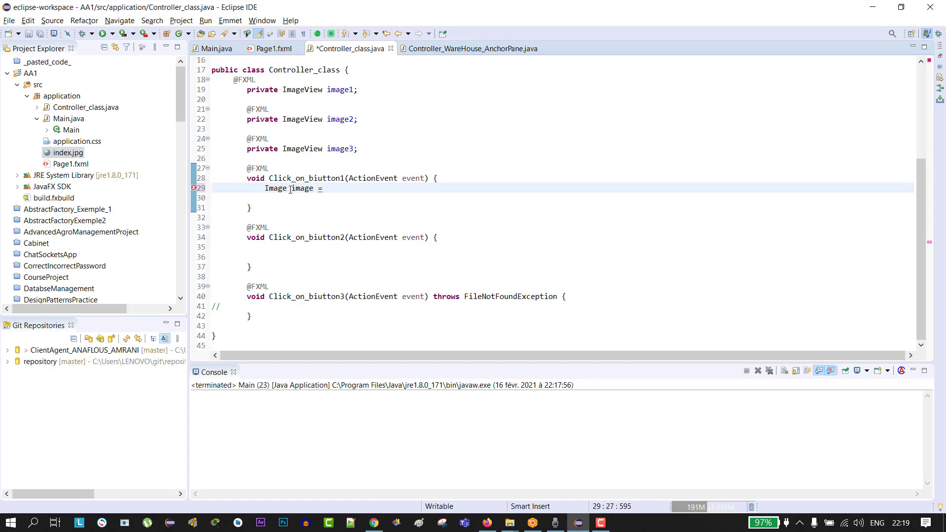
type("new Image(\"\");")
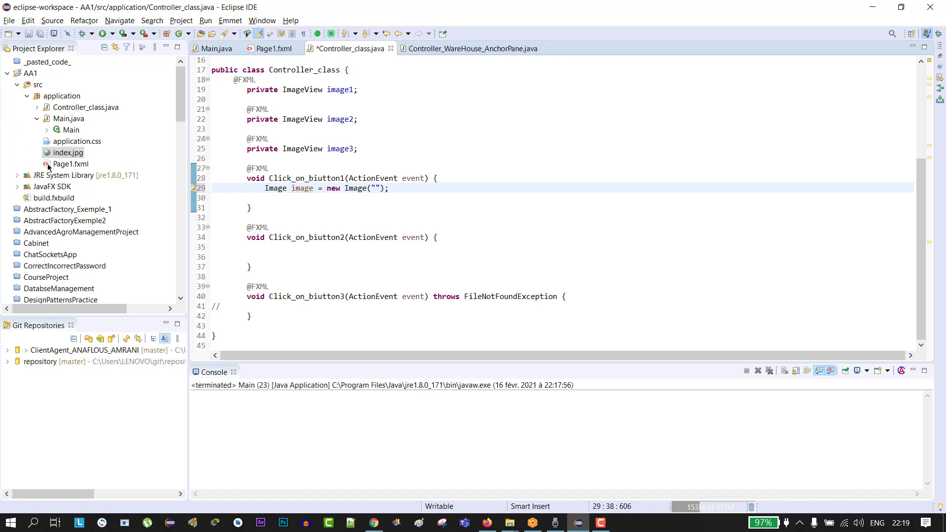
mouse_move(409, 219)
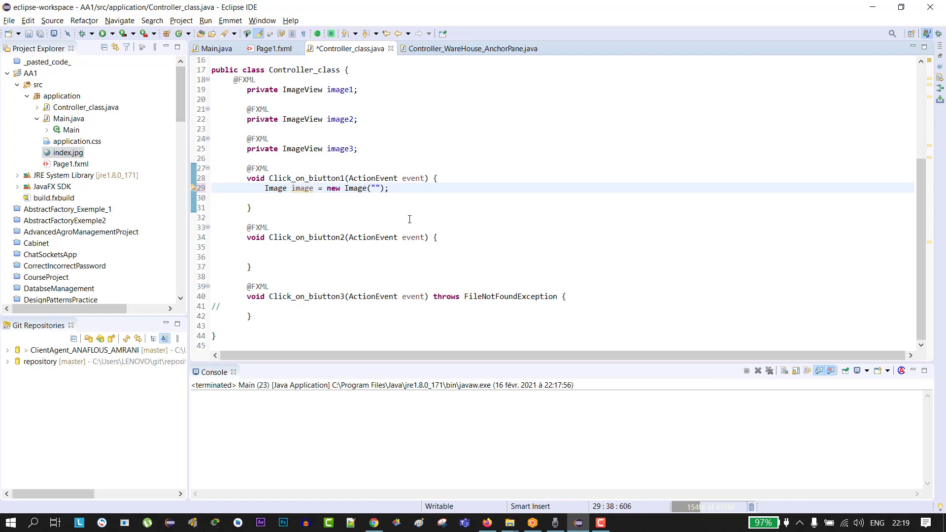
type("/app")
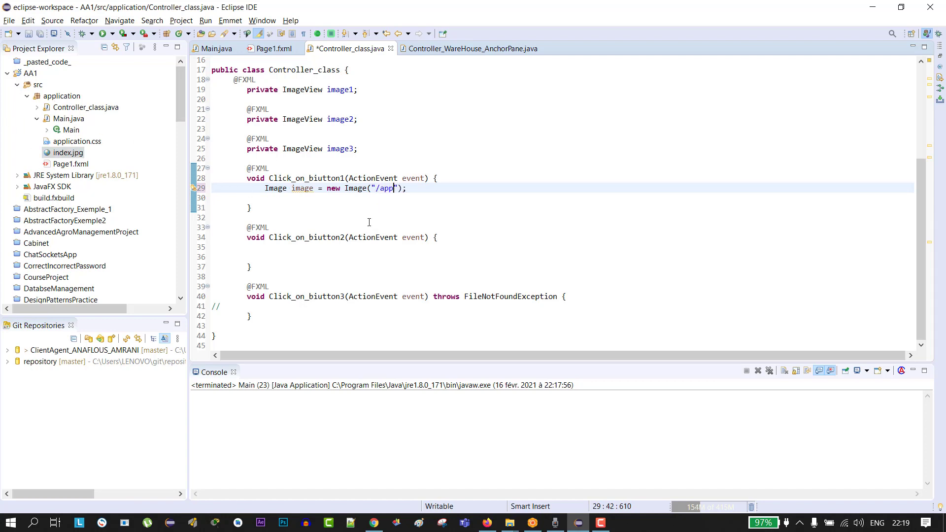
type("lication/")
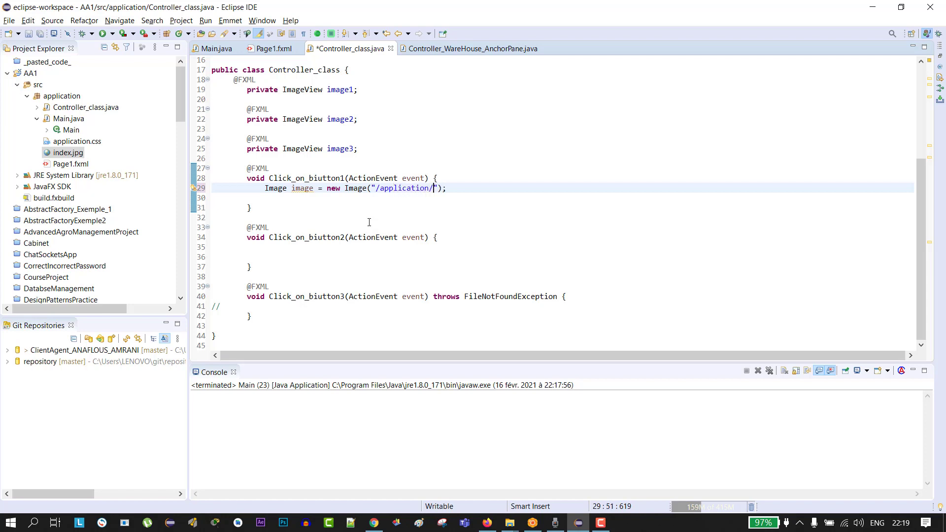
type("index")
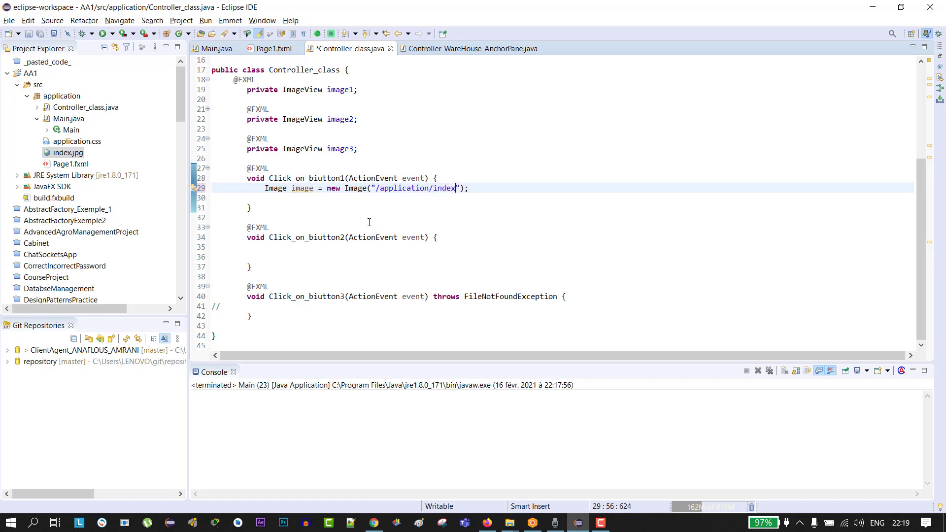
type(".jpg")
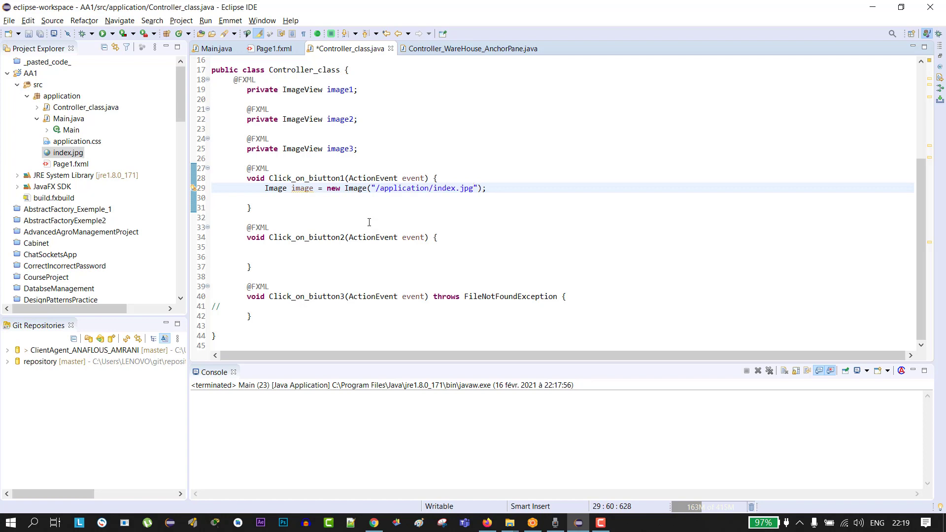
key("enter")
type("image.")
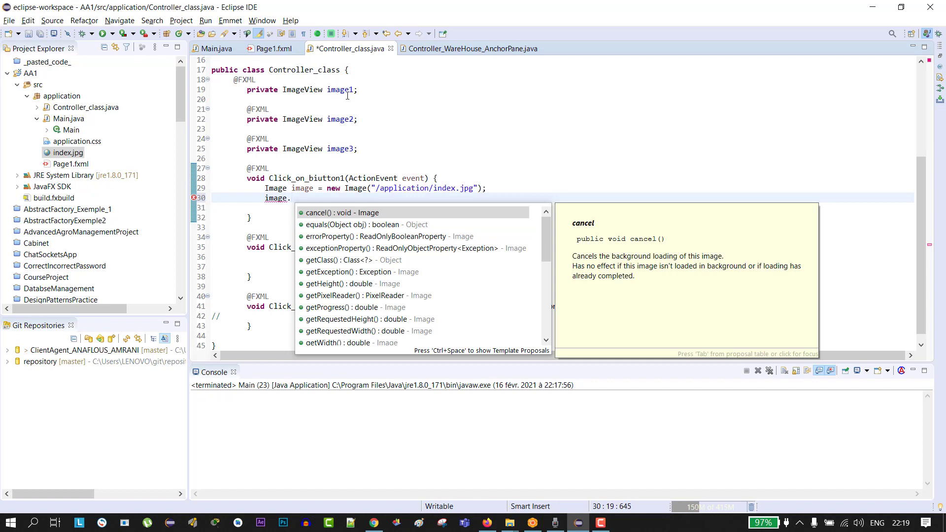
Add image1.setImage(image) to show the loaded picture in the first view
type("set")
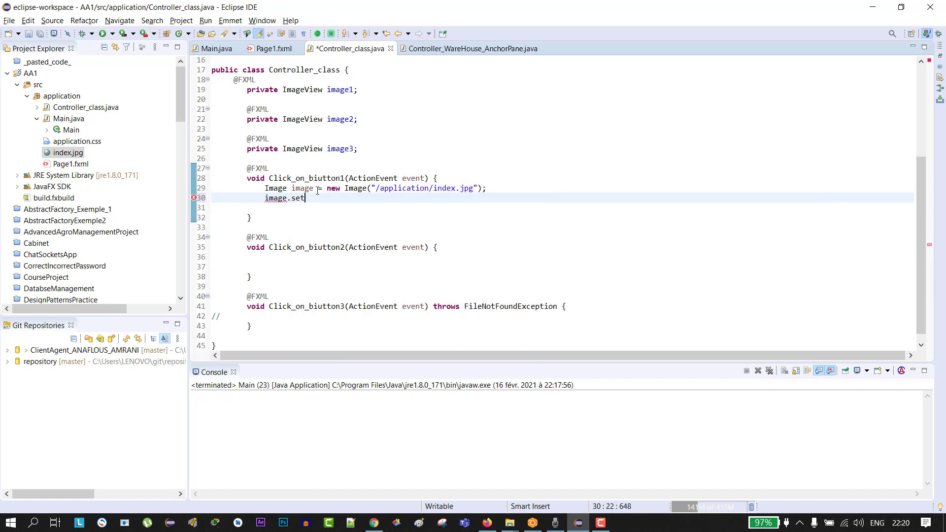
type("imag")
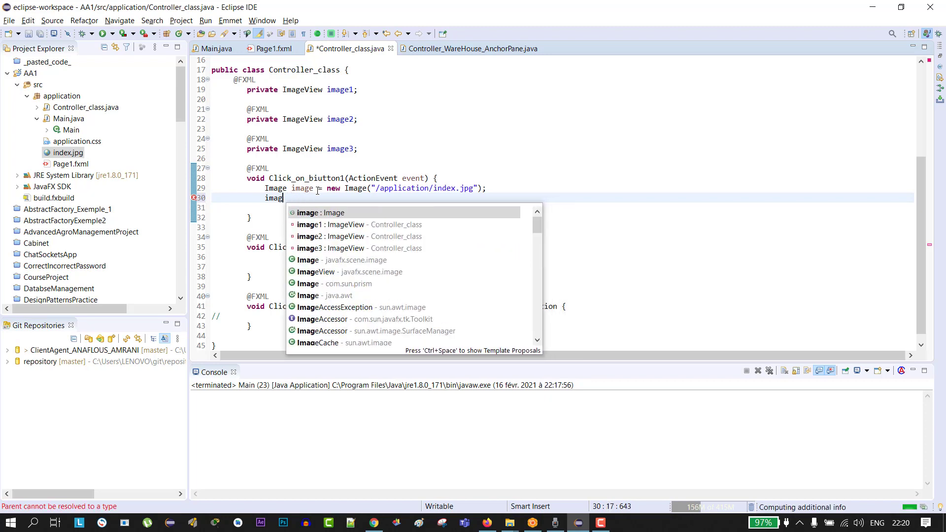
type("e1.setImage(image);")
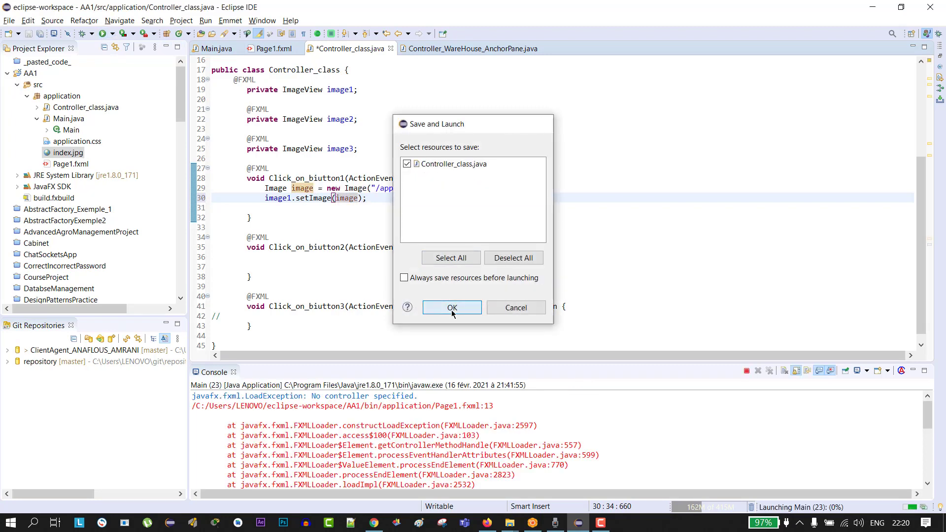
Confirm Save and Launch, then try the first button in the running app
left_click(452, 307)
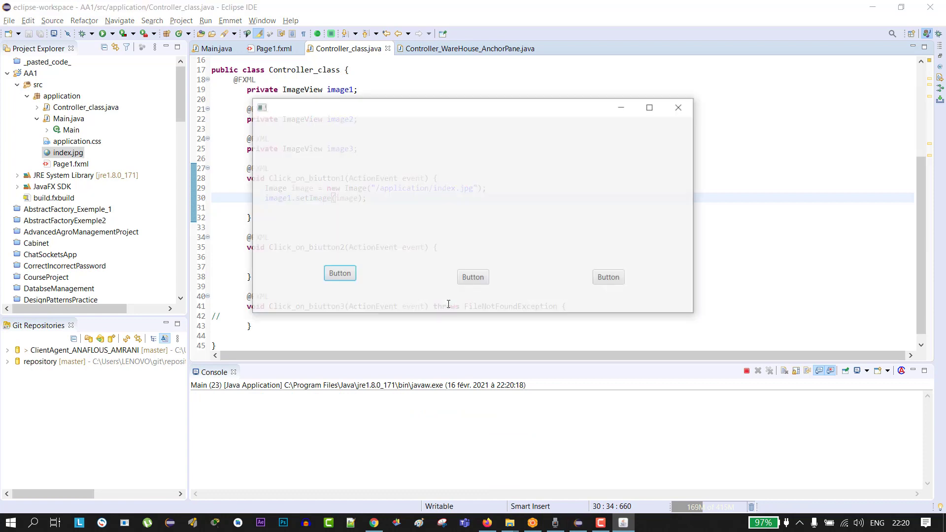
left_click(339, 273)
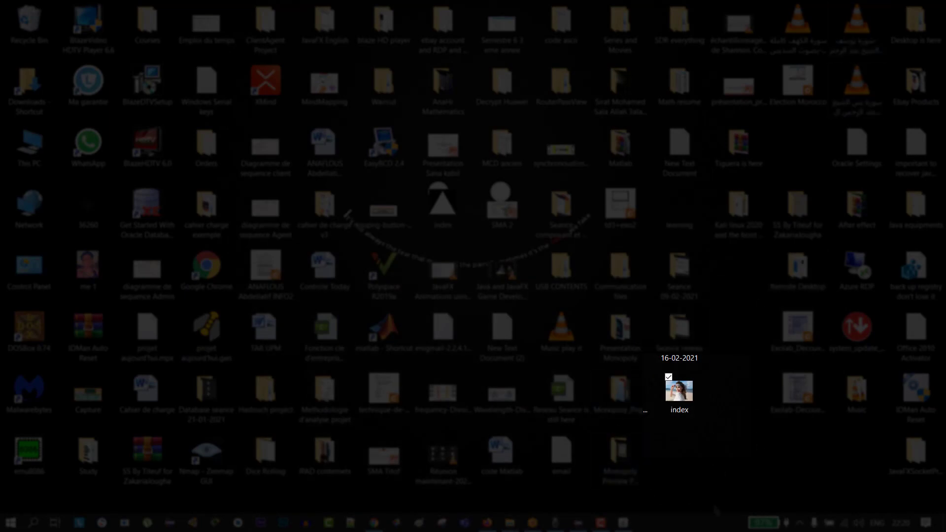
mouse_move(696, 413)
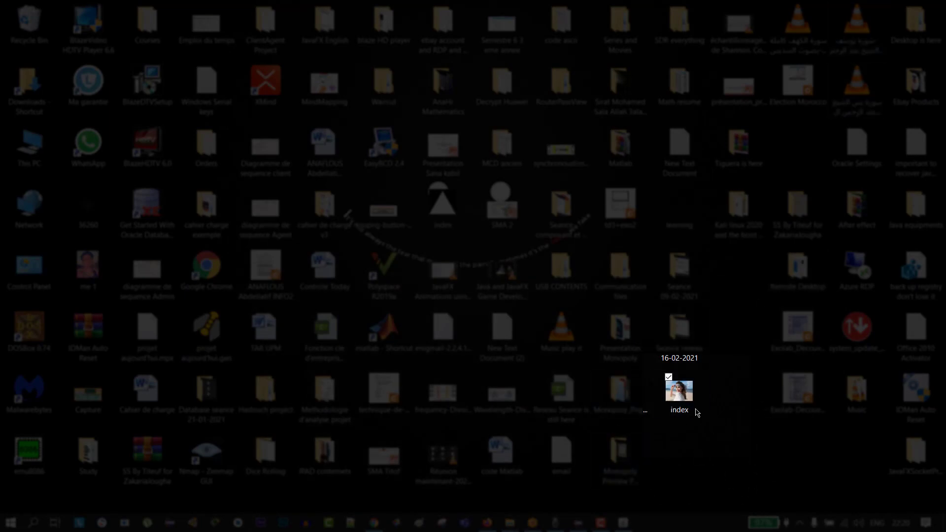
Select the index image file on the desktop to check its location
left_click(678, 395)
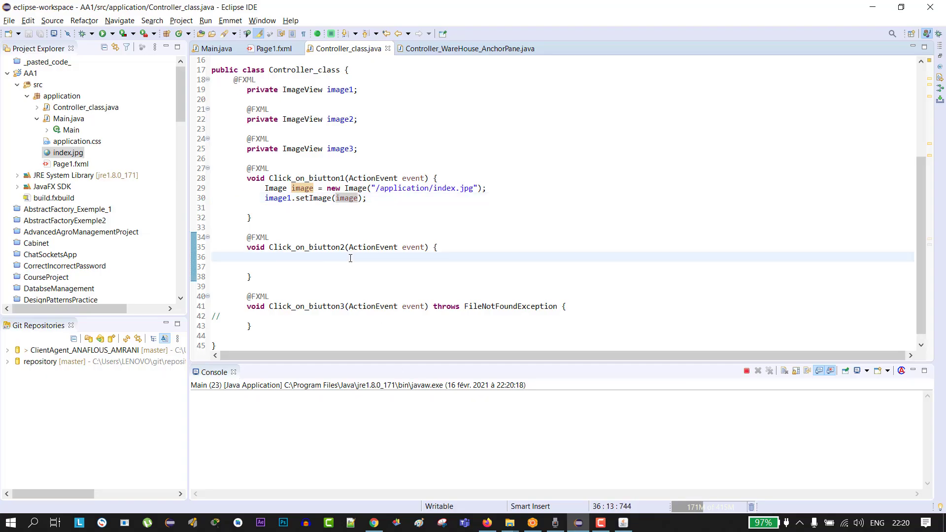
In Click_on_biutton2, create an Image from the Desktop index.jpg file URL and set it on image2
type("Imag")
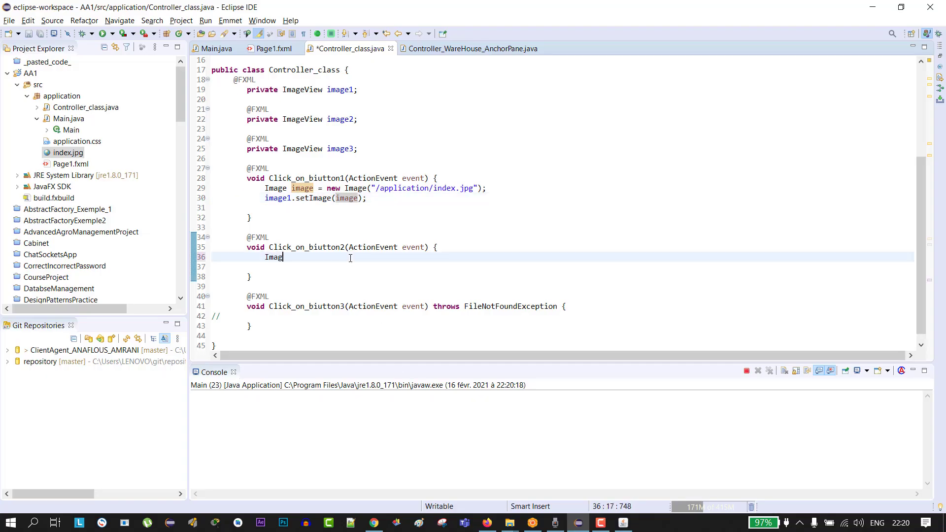
type("e image")
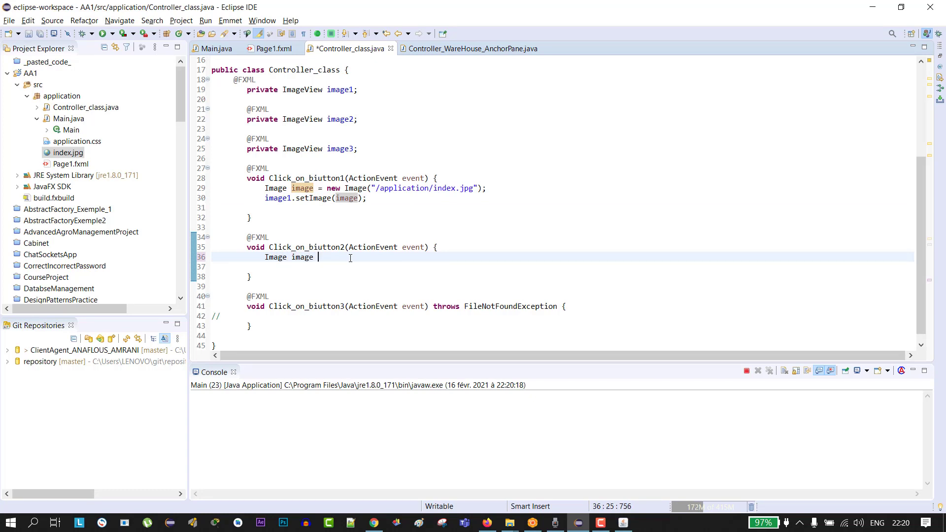
type("= new Image(\"file:///C:/Users/LENOVO/Desktop/index.jpg\");")
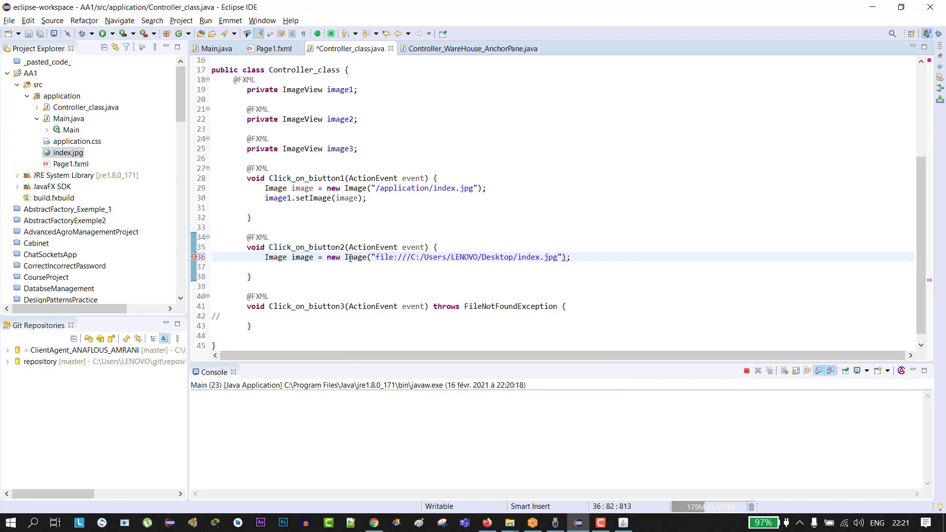
type("iamge")
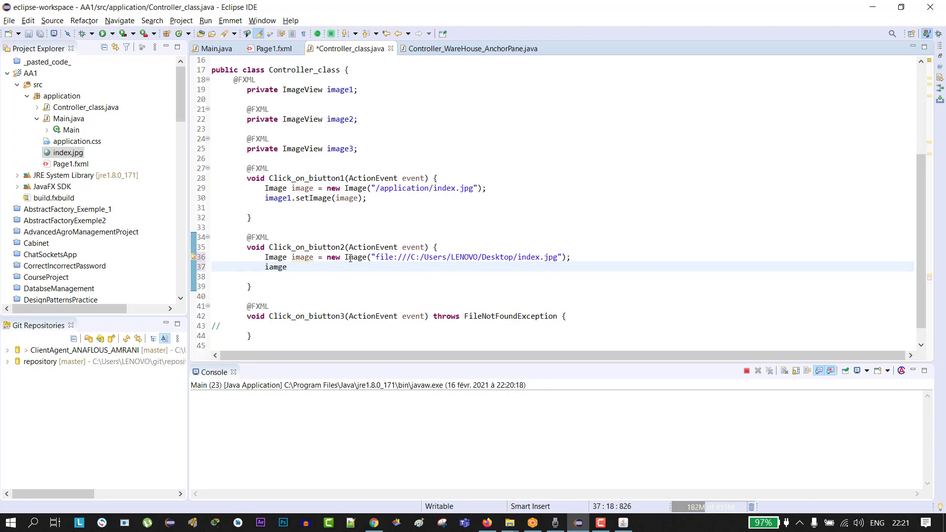
type("image2")
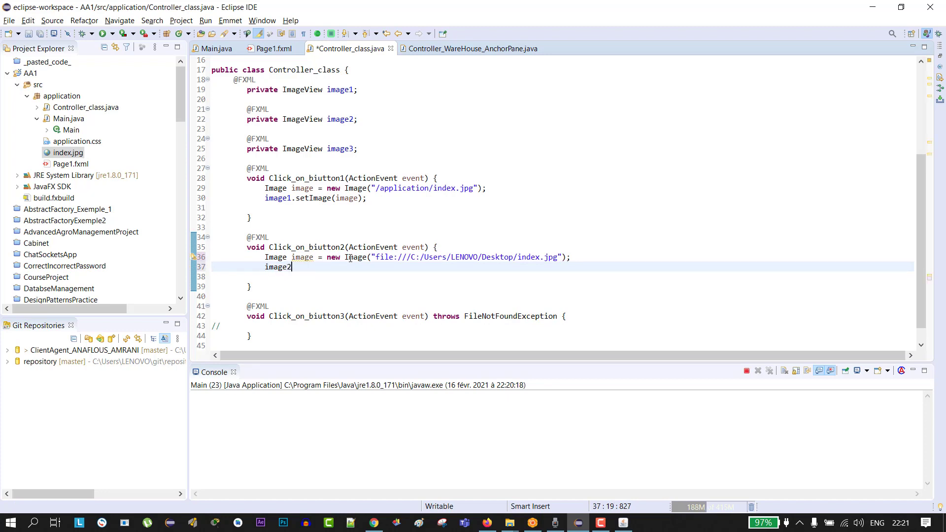
type(".setimage(image);")
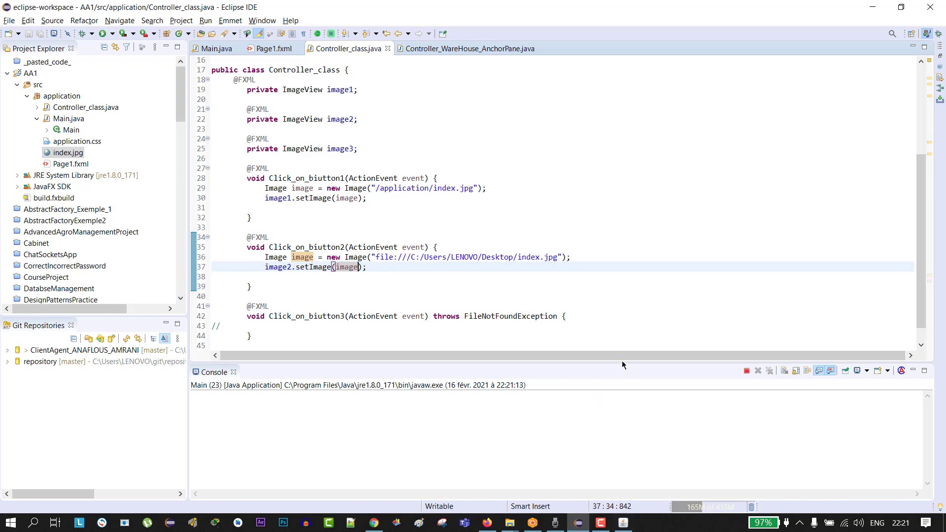
Launch the app and press the second button to display the photo
left_click(472, 278)
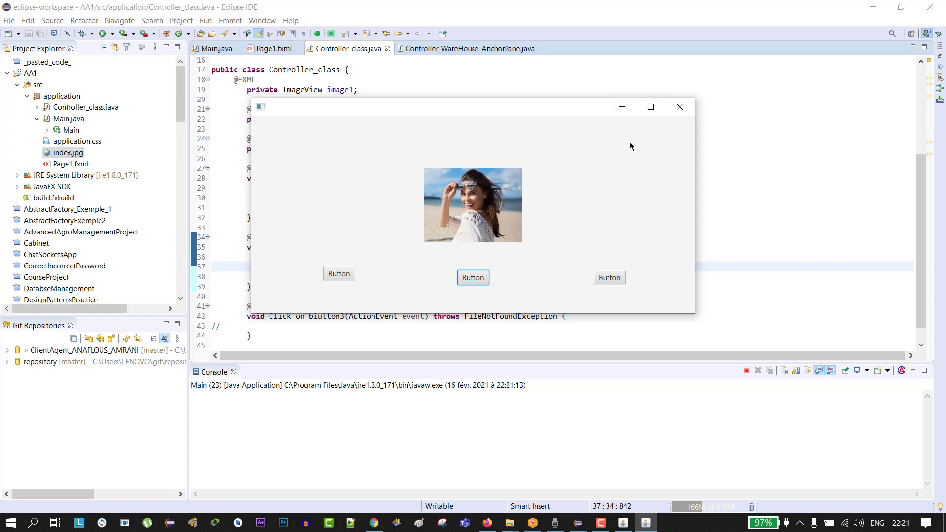
mouse_move(621, 114)
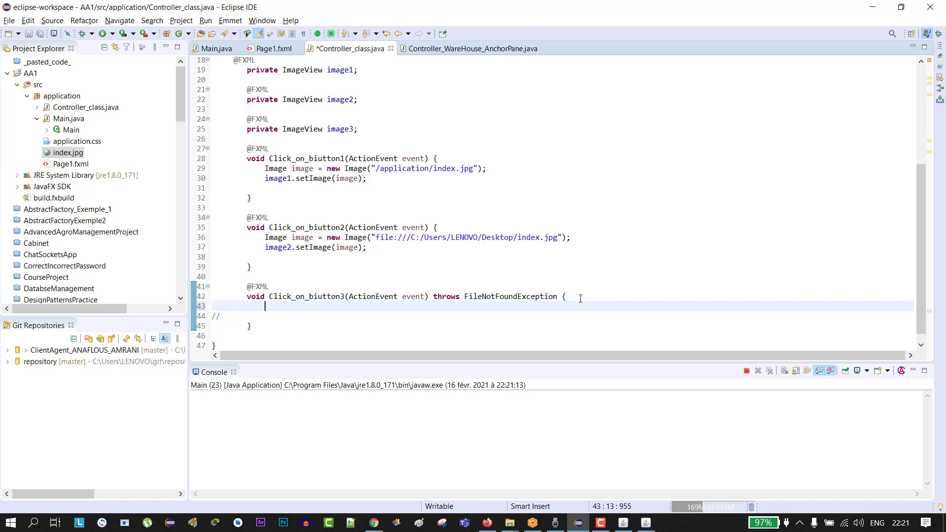
In Click_on_biutton3, declare FileChooser filechooser = new FileChooser()
type("f")
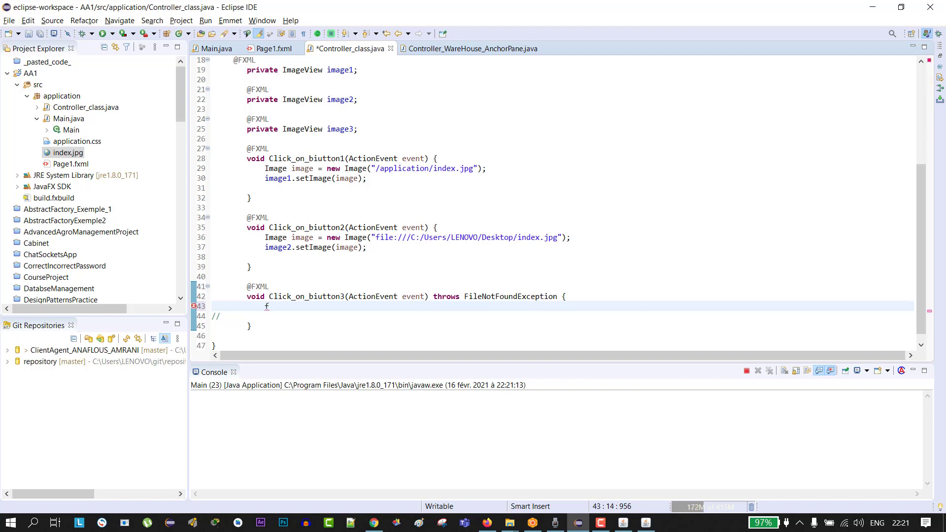
key("BackSpace")
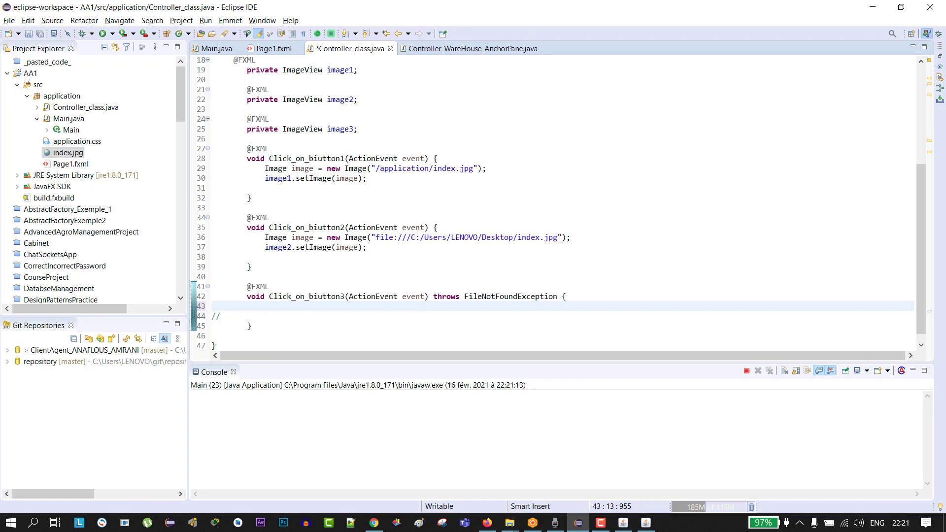
left_click(264, 305)
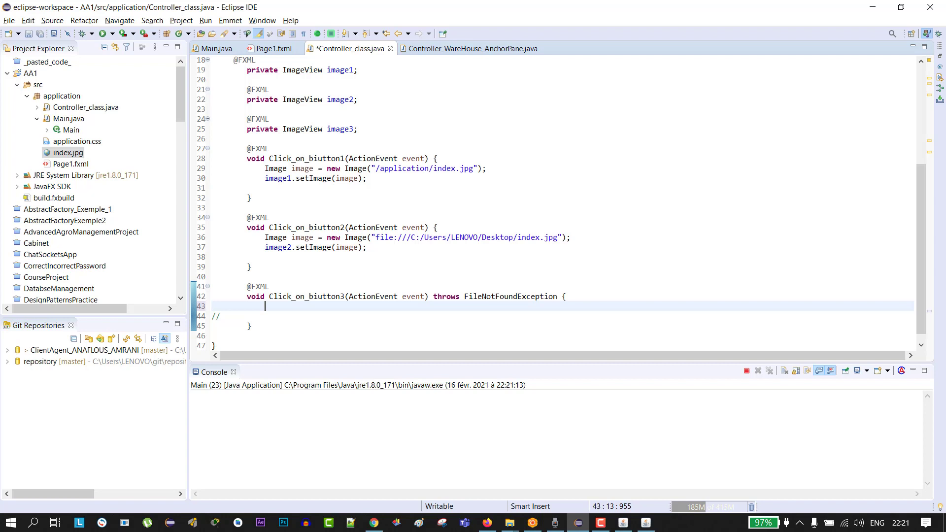
type("Fil")
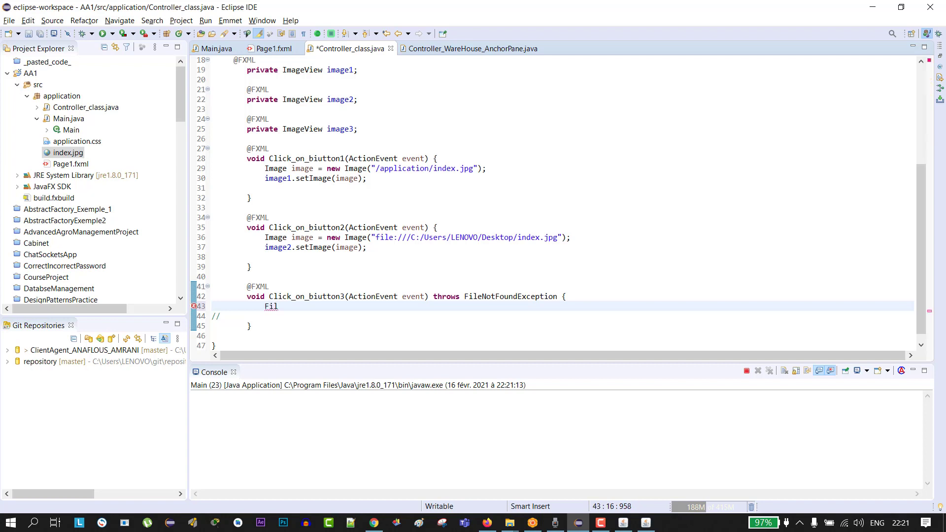
type("eChooser filechooser =")
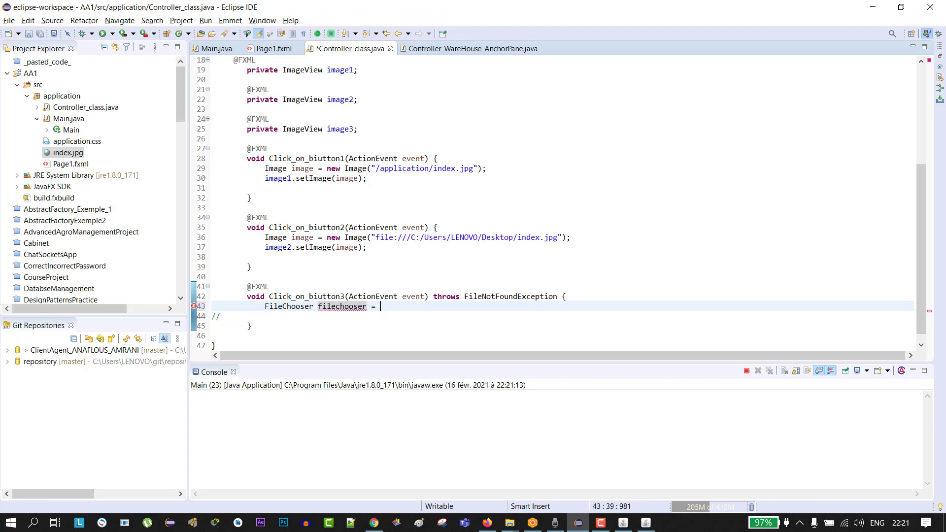
type("new")
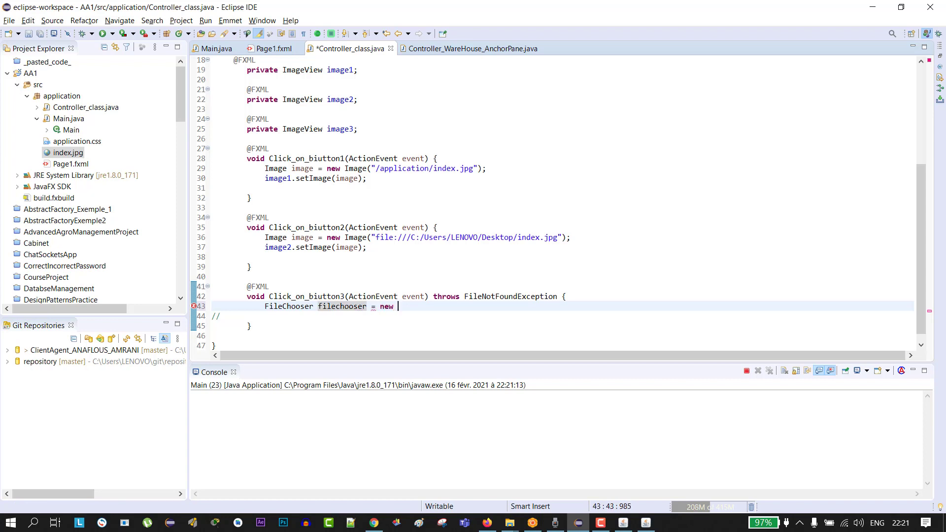
type("FileChooser();")
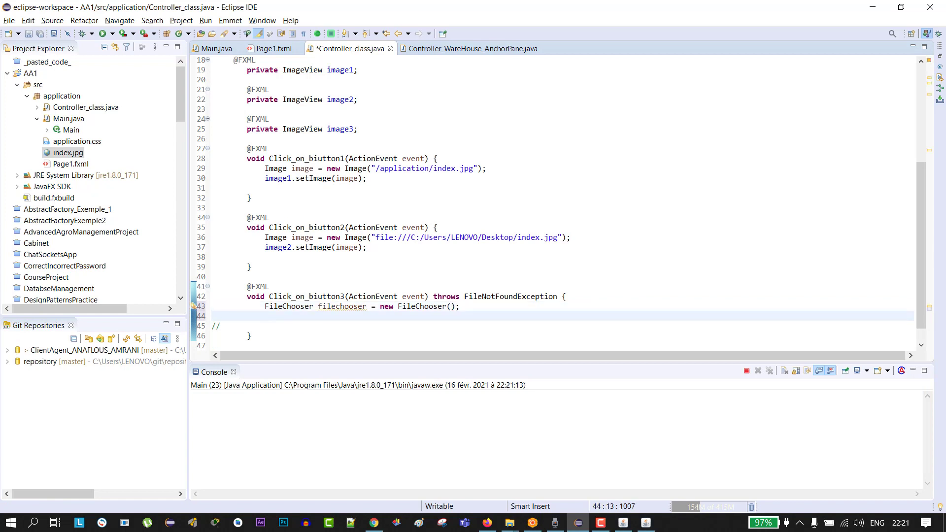
Add File file = filechooser.showOpenDialog(new Stage()) via content assist
type("File")
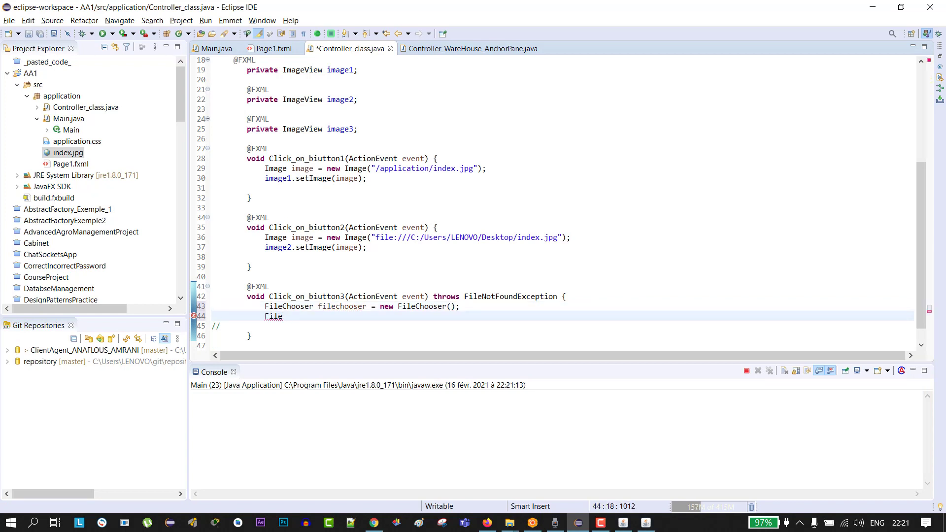
type("f")
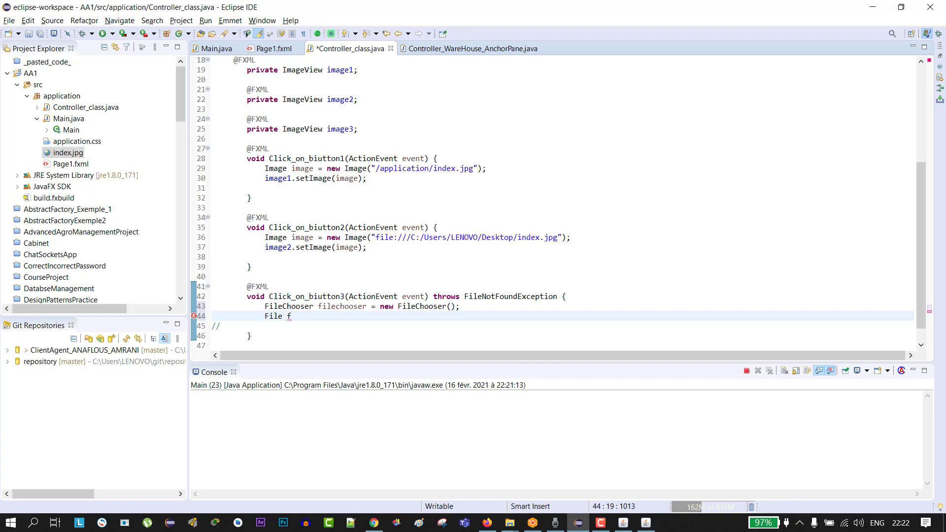
type("ile")
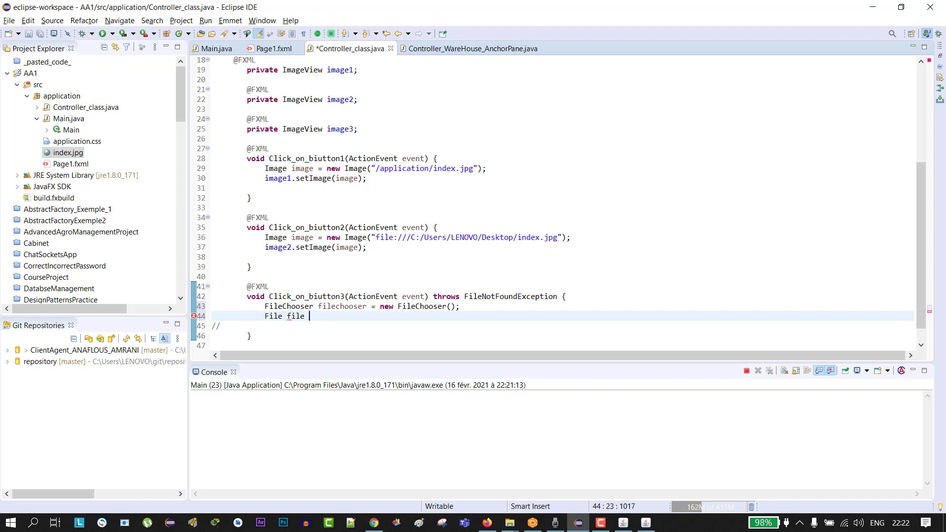
type("=")
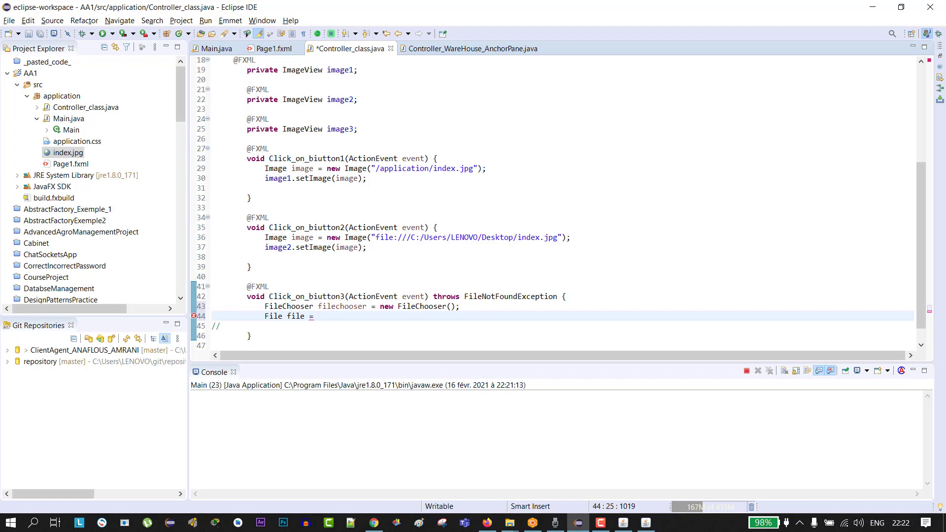
type("file")
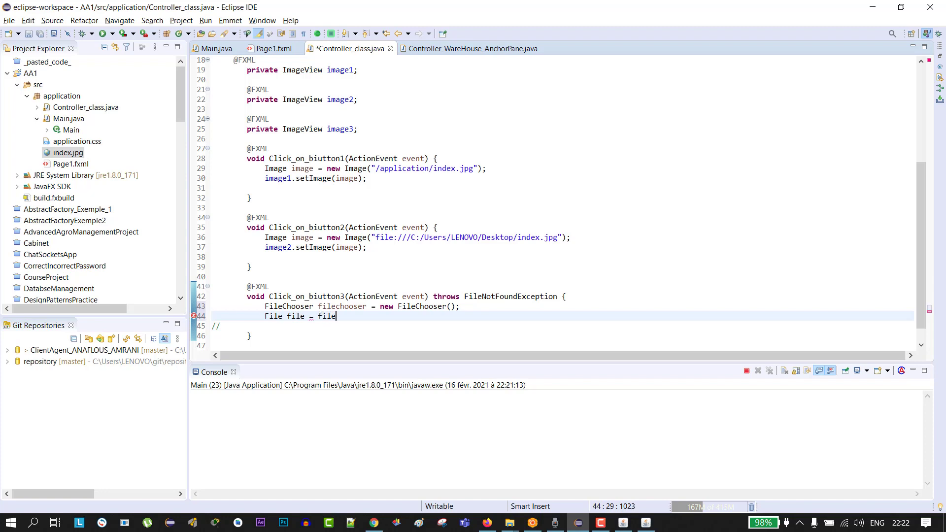
key("ctrl+space")
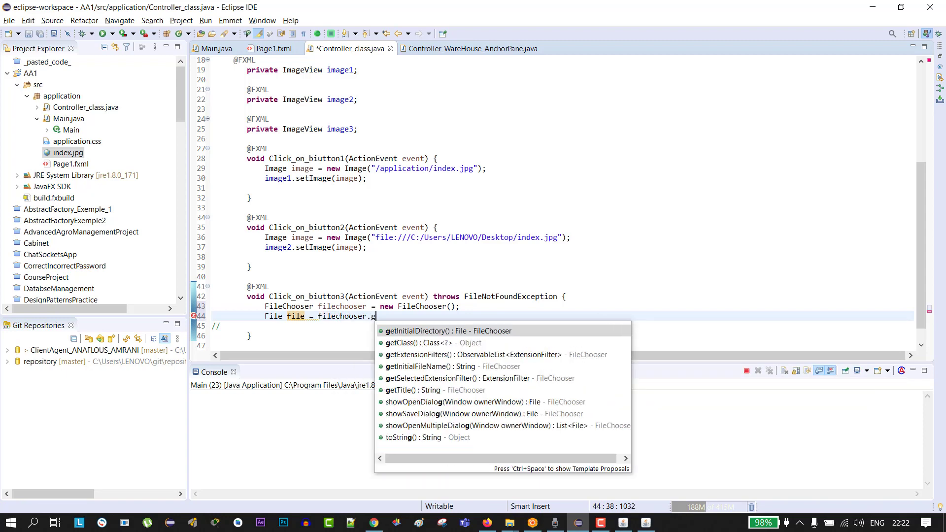
key("backspace")
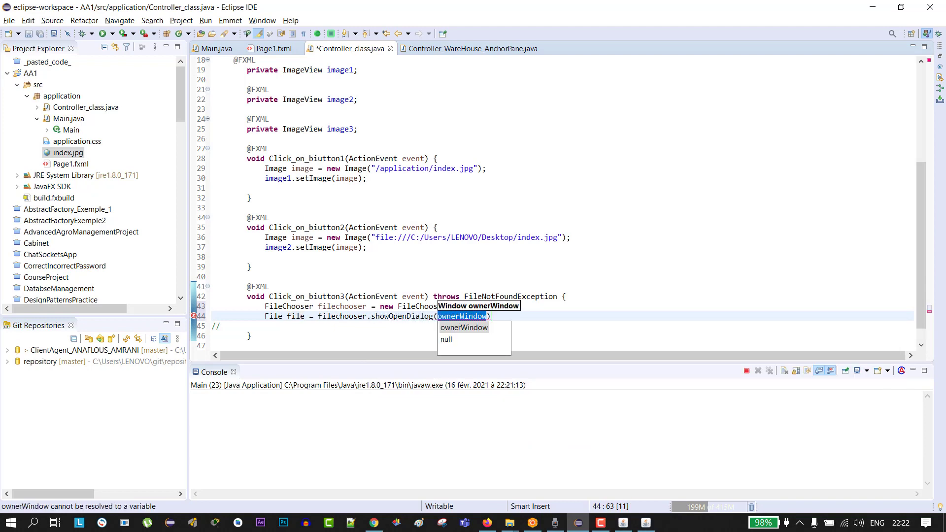
type("new Stage(")
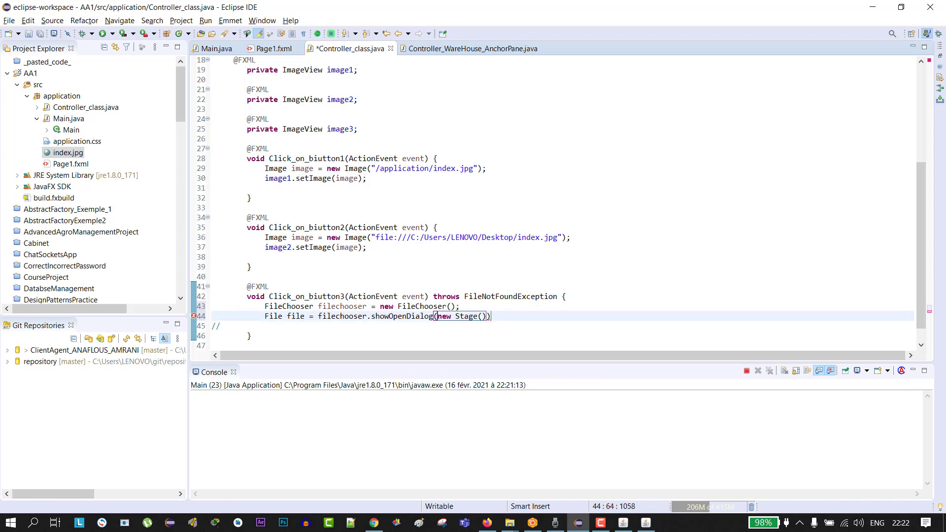
key("enter")
type("Image image")
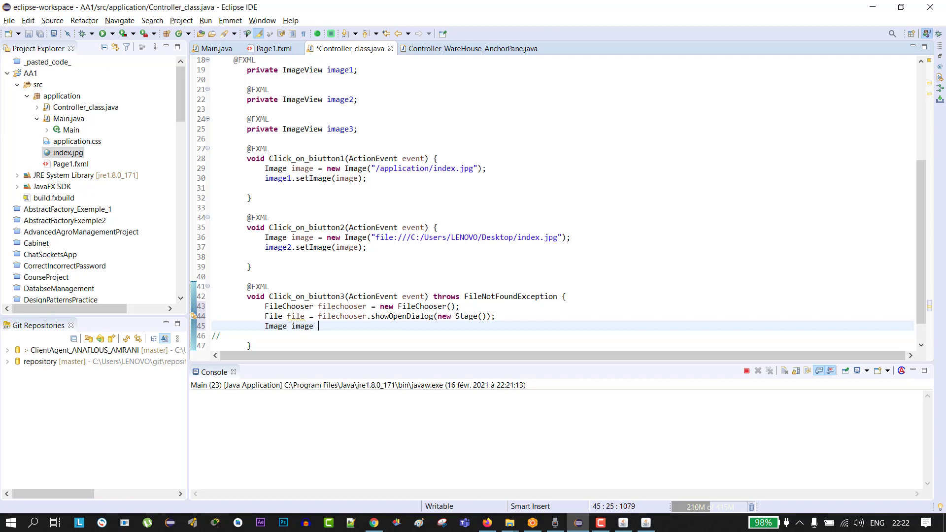
Build the Image from new FileInputStream(file) inside new Image()
type("= new Image")
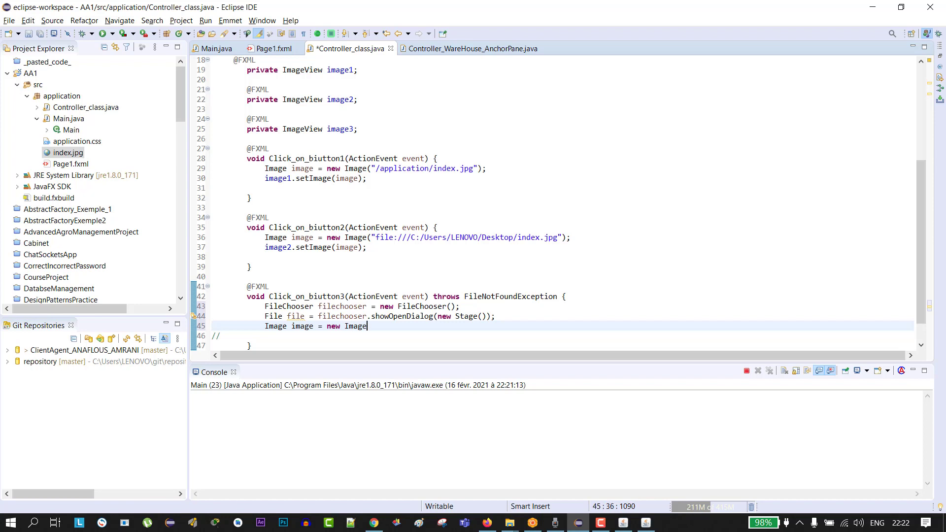
type("()")
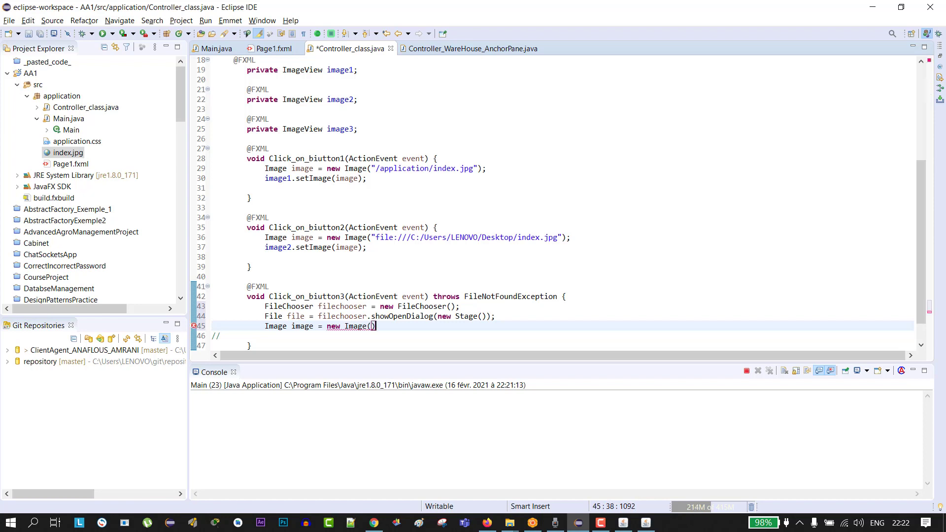
type(";")
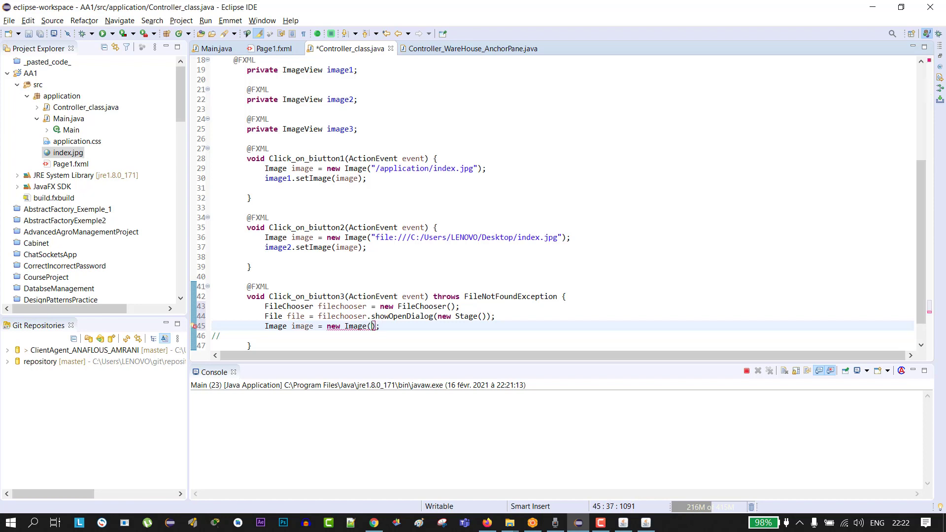
type("new")
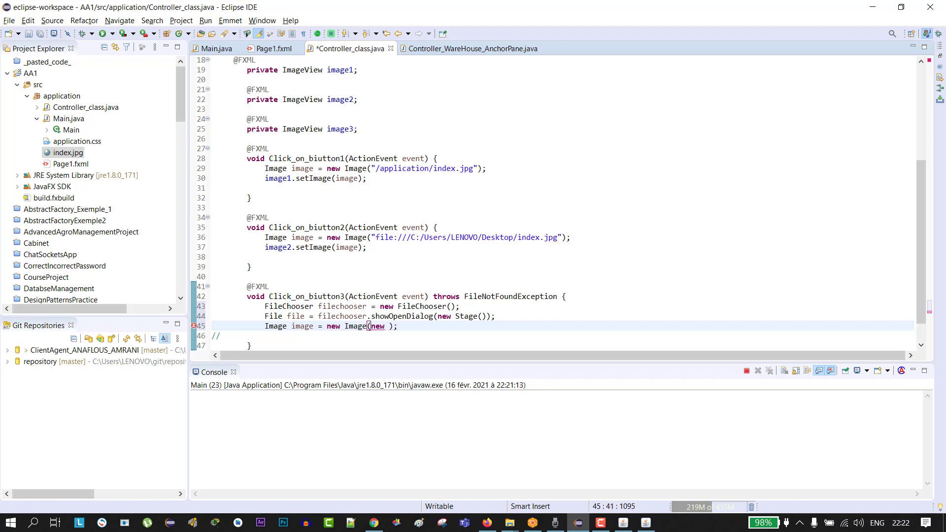
type("File")
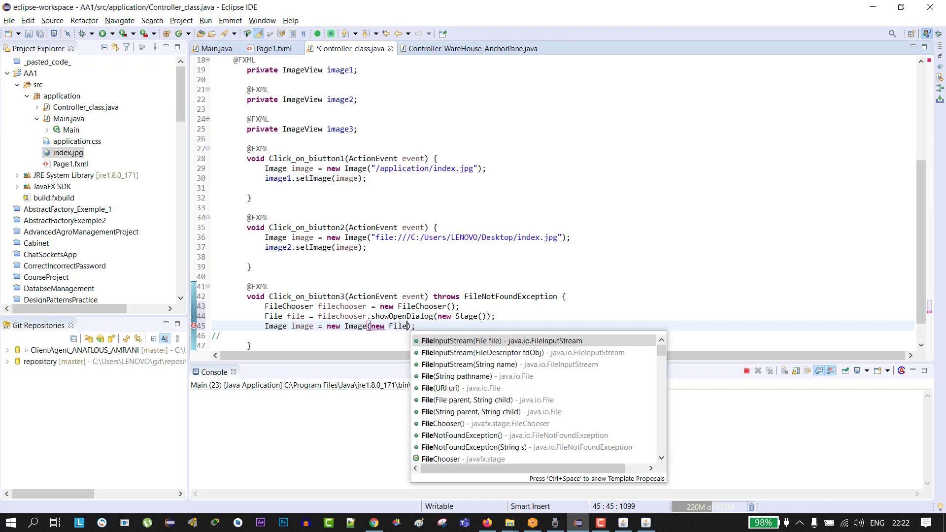
left_click(501, 340)
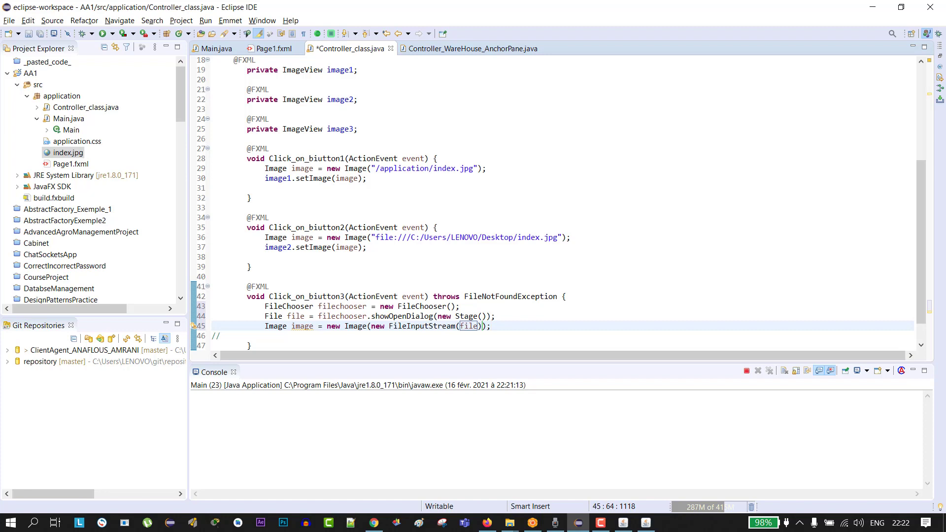
Add image3.setImage(image) to show the chosen file in the third view
type("image")
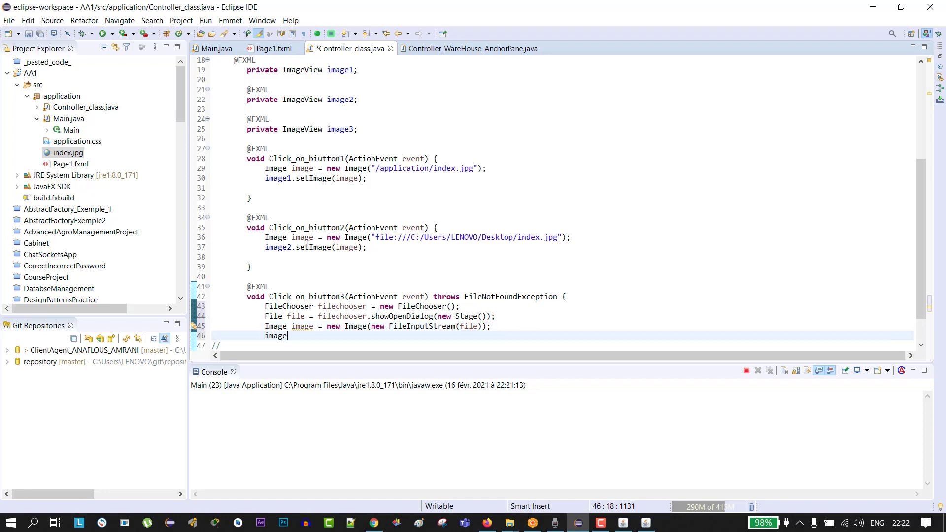
type("3.")
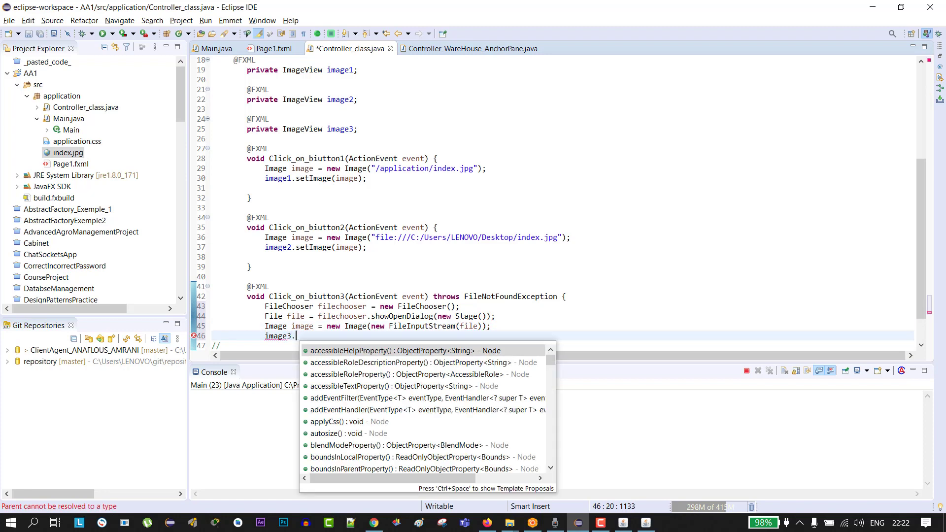
type("setim")
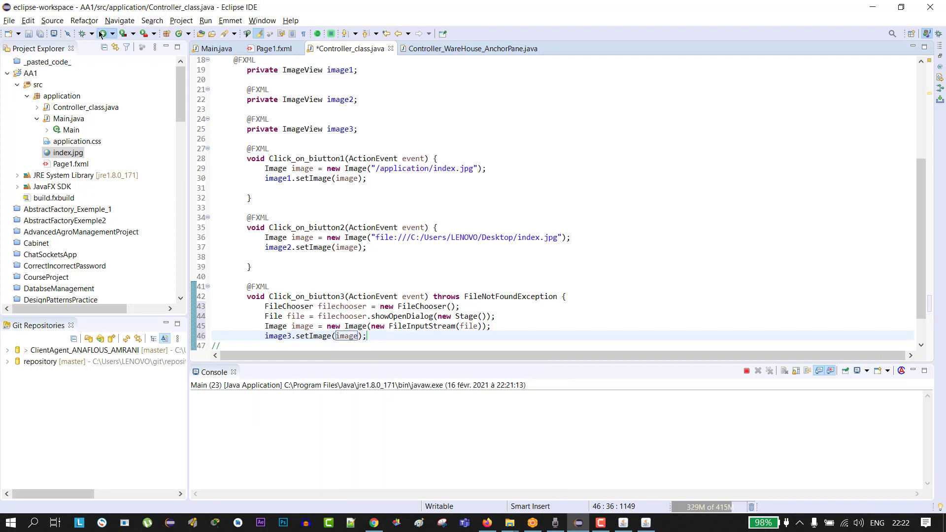
Run the app, pick the index beach photo through the third button's file chooser, then close the app
left_click(103, 34)
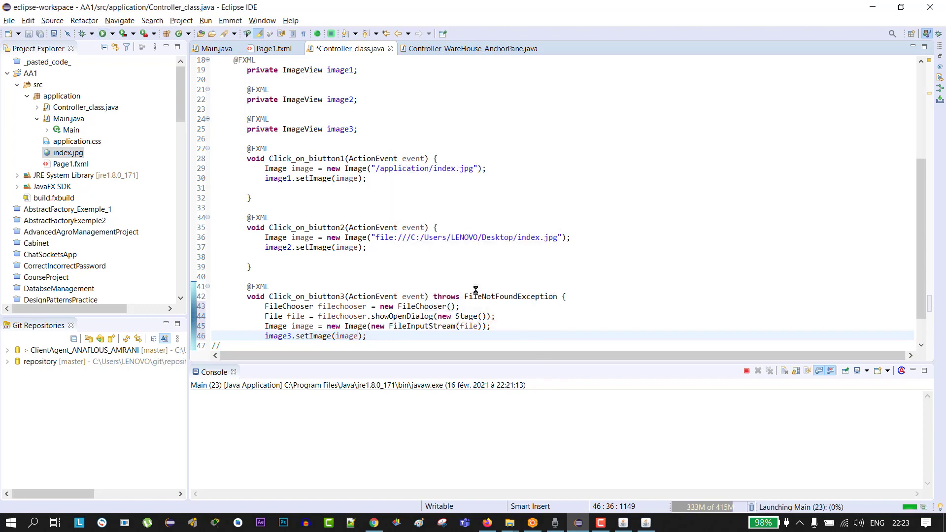
key("ctrl+s")
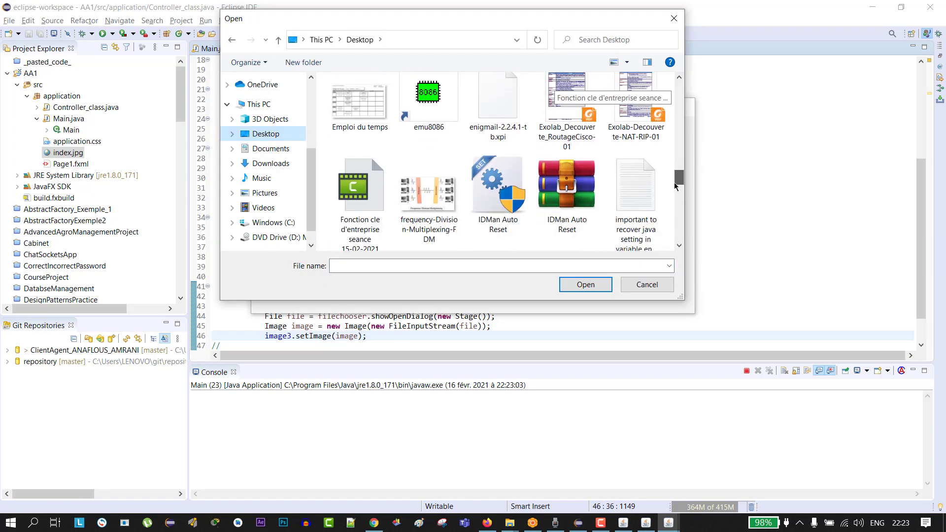
left_click(360, 181)
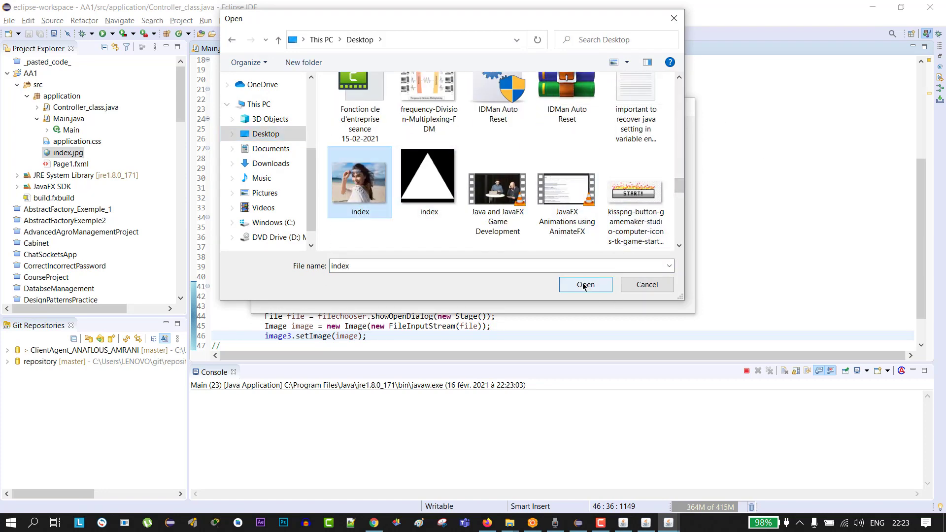
left_click(585, 284)
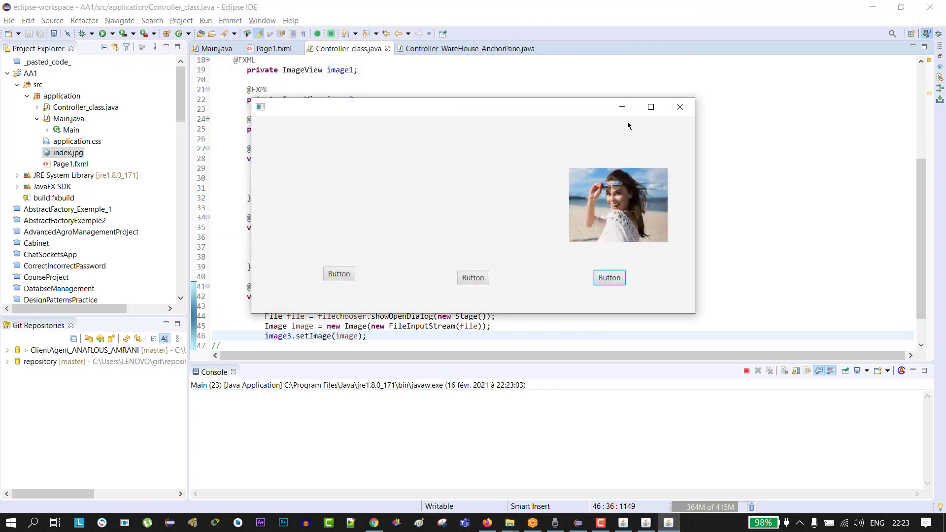
mouse_move(622, 106)
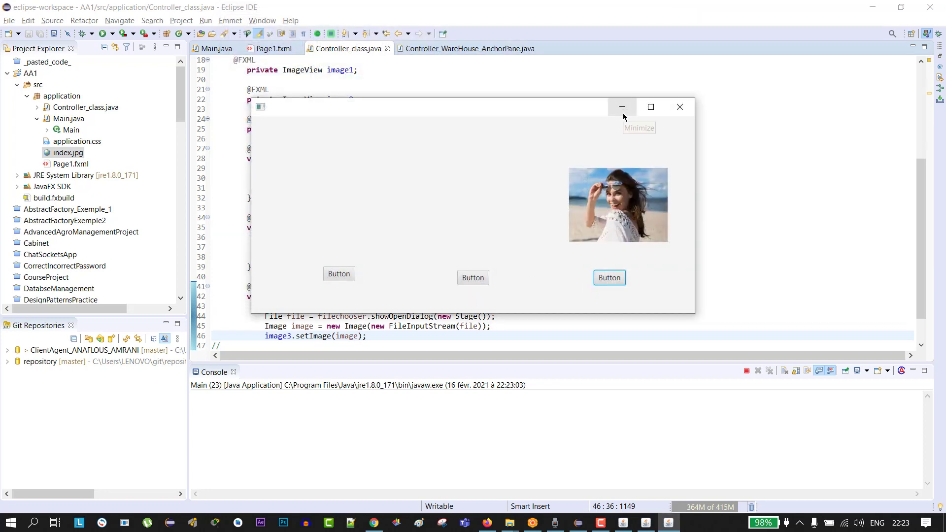
mouse_move(680, 106)
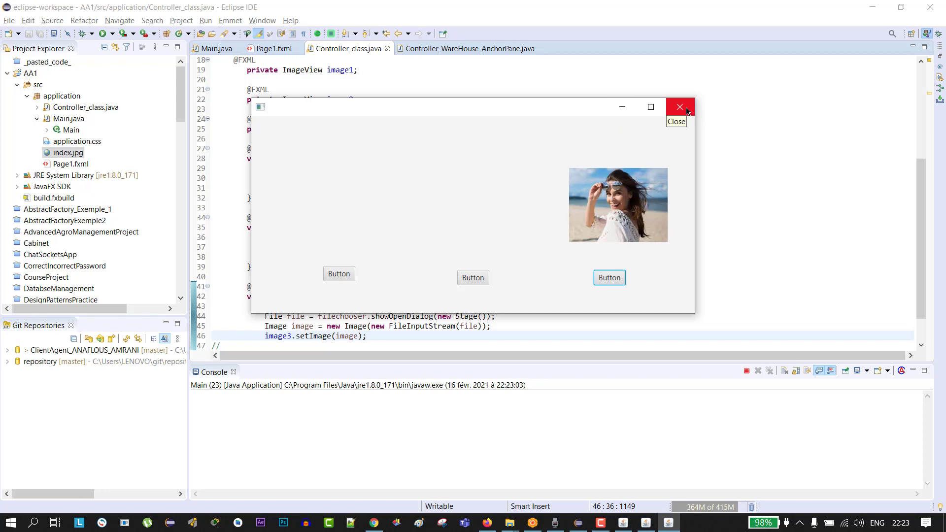
left_click(680, 107)
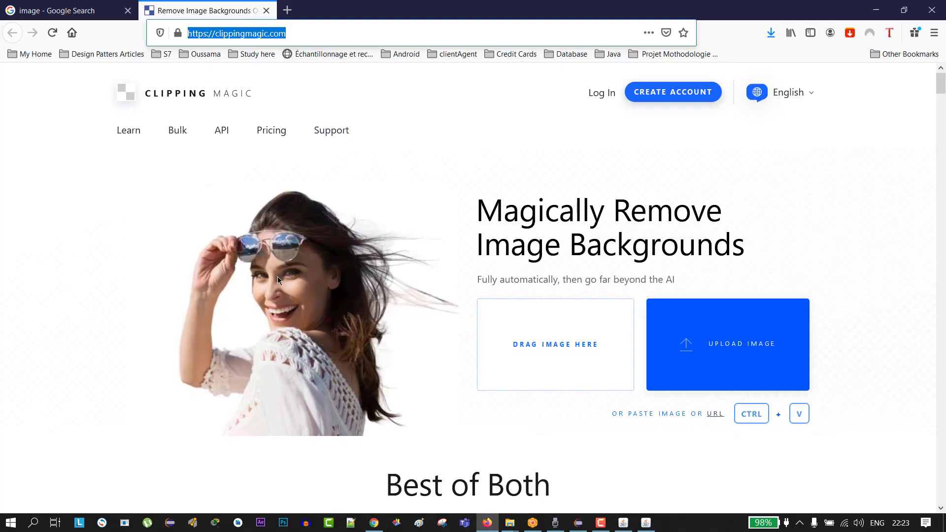
Bring up the context menu on the Clipping Magic beach photo to copy its location
right_click(278, 281)
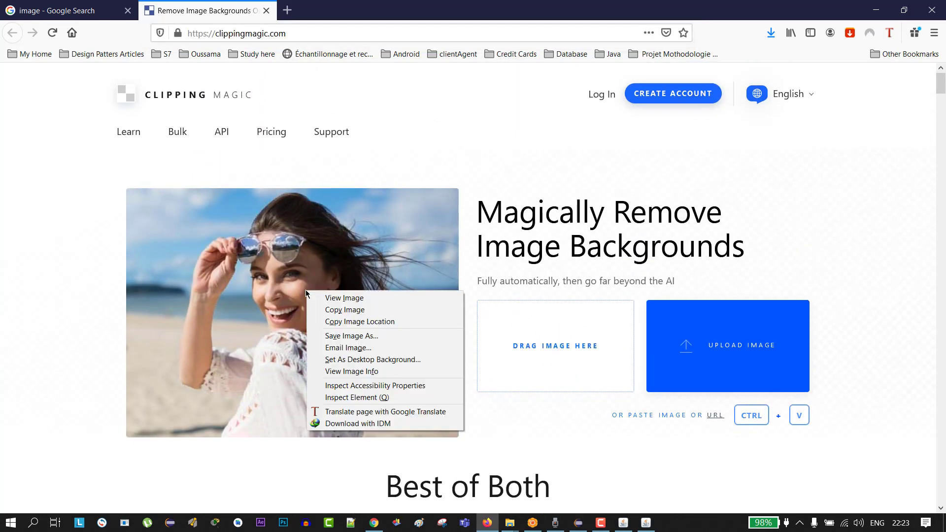
mouse_move(358, 319)
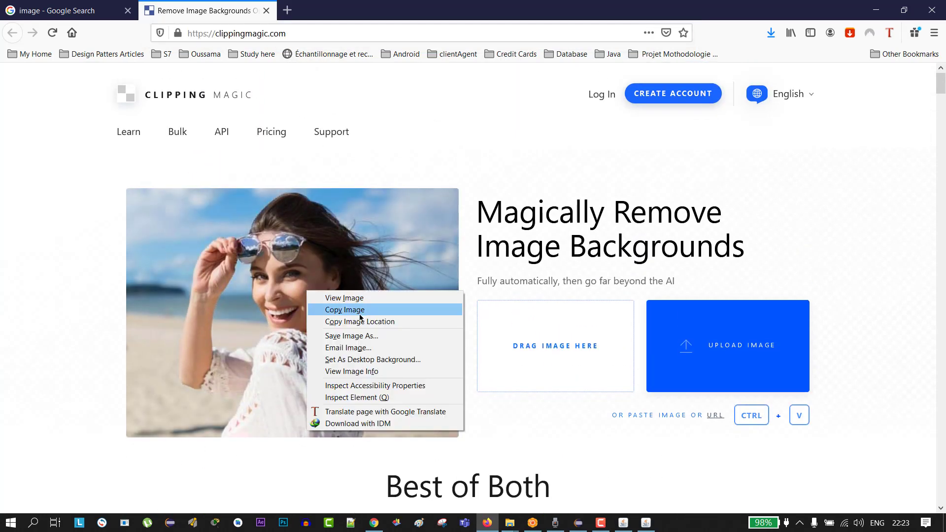
mouse_move(360, 321)
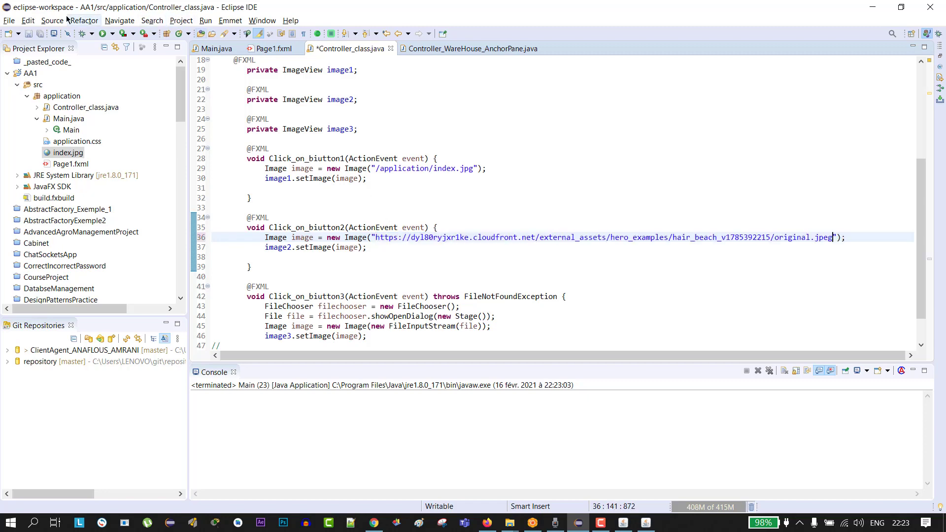
Save and relaunch the app, then press the middle button to load the web photo
left_click(103, 33)
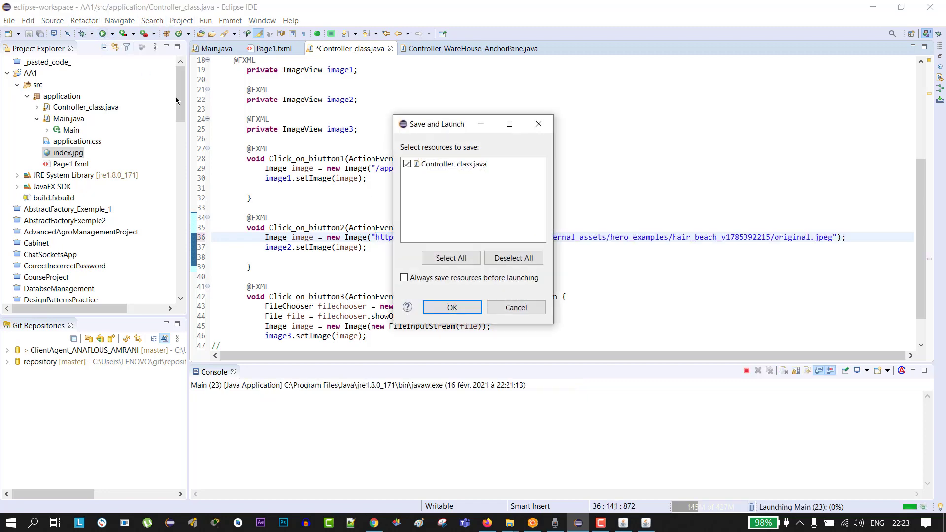
left_click(451, 307)
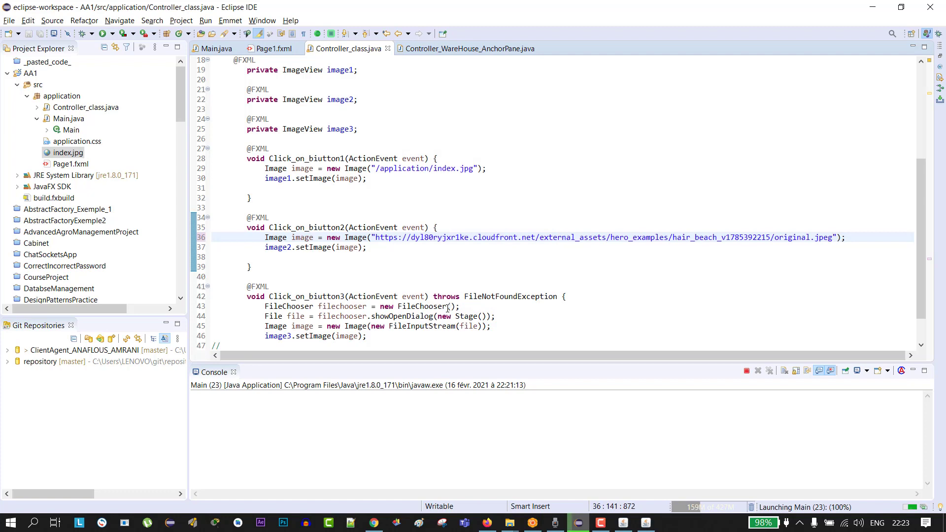
mouse_move(426, 306)
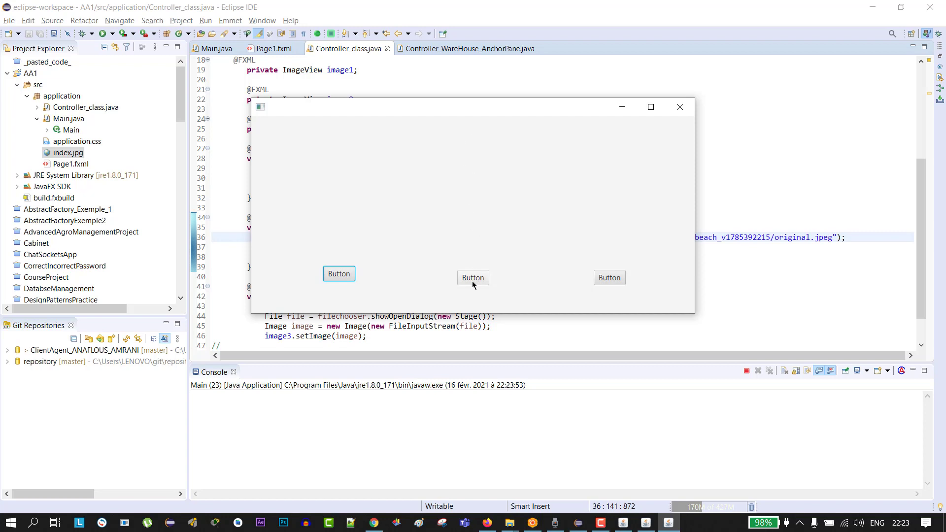
left_click(473, 278)
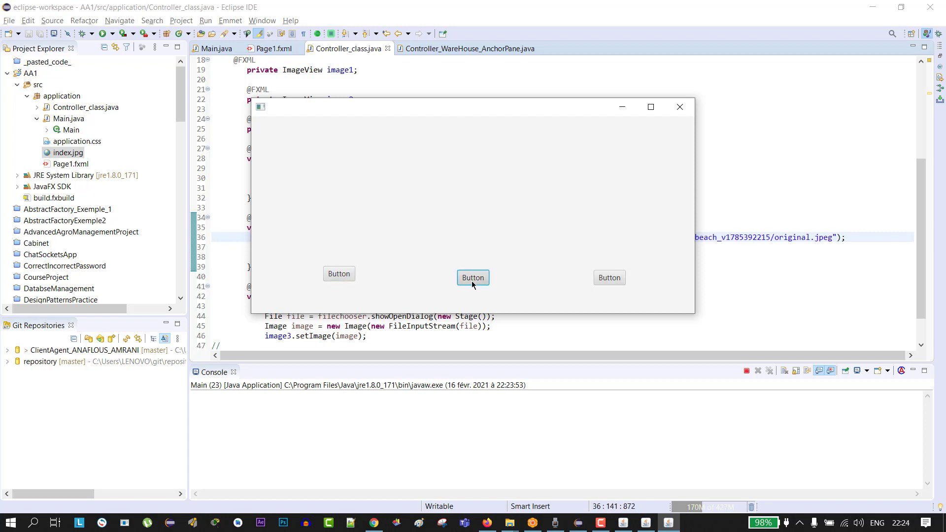
left_click(472, 277)
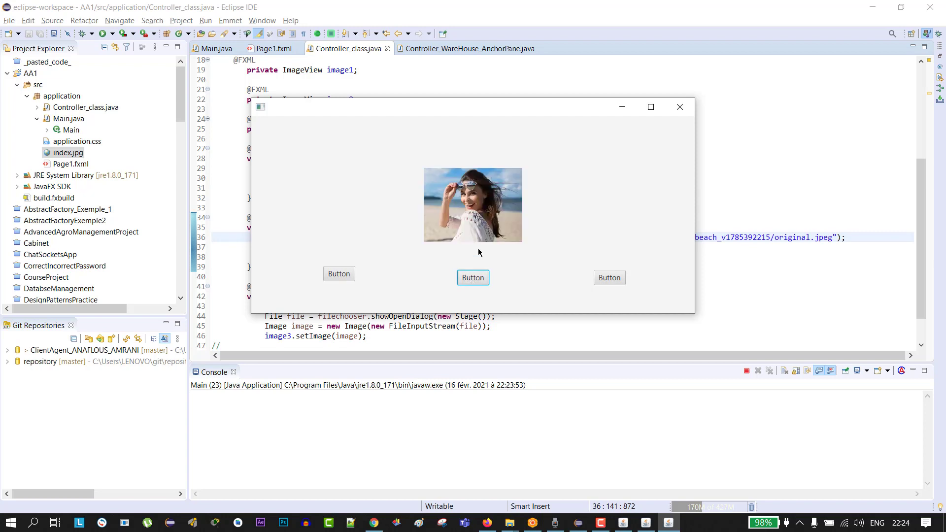
mouse_move(532, 244)
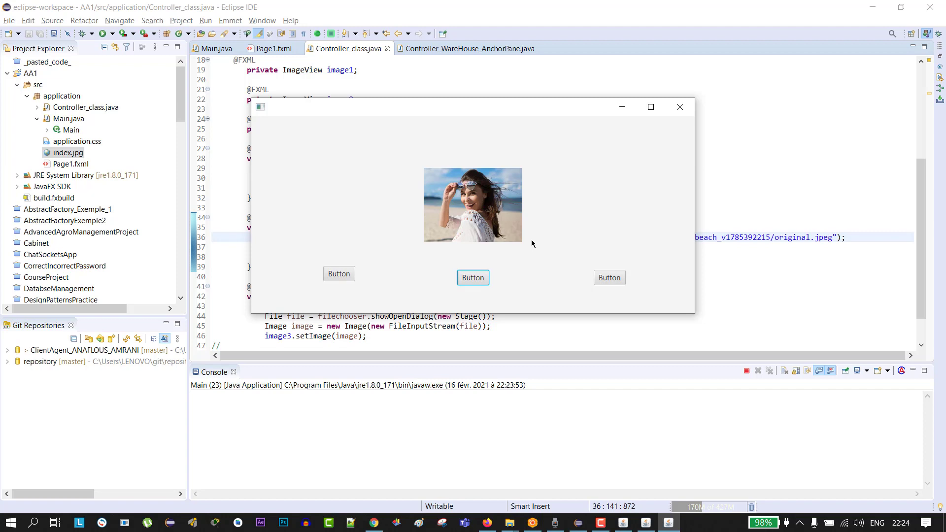
mouse_move(623, 129)
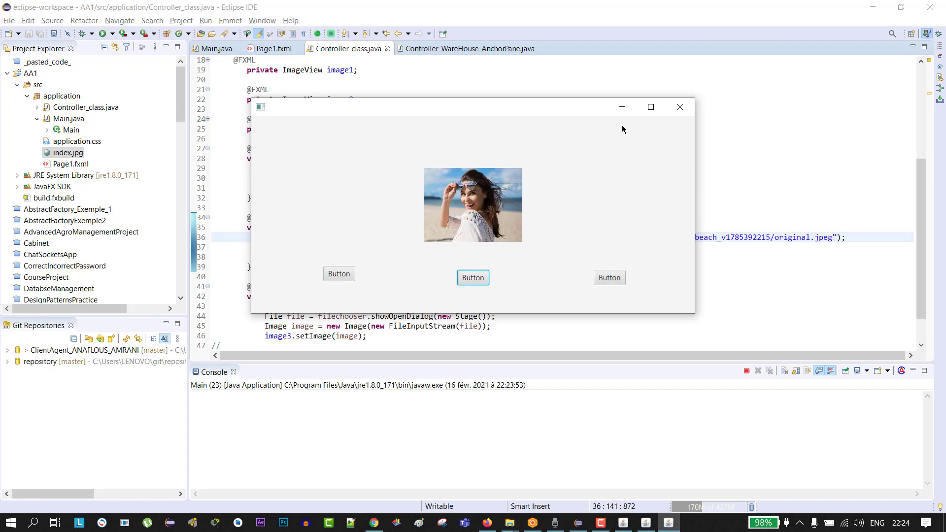
mouse_move(594, 160)
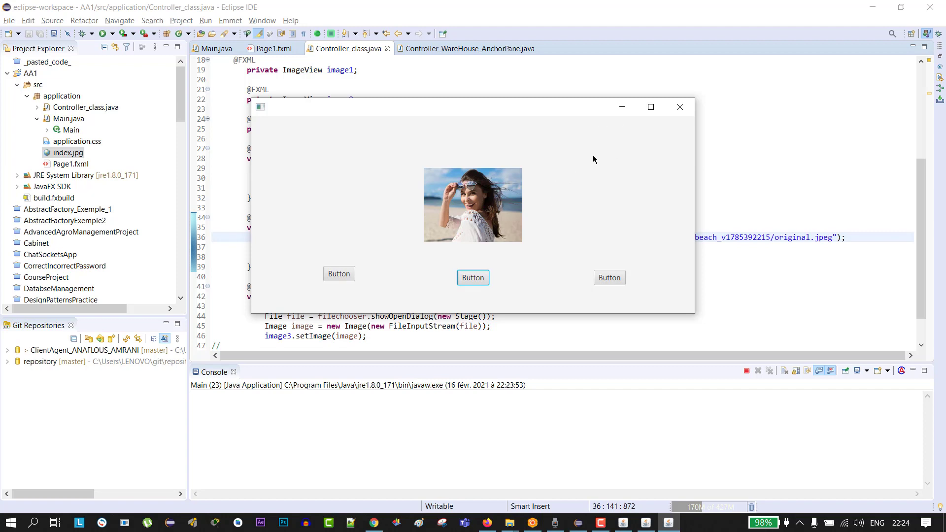
Bring Controller_class.java back into focus and review all three completed button handlers
left_click(679, 106)
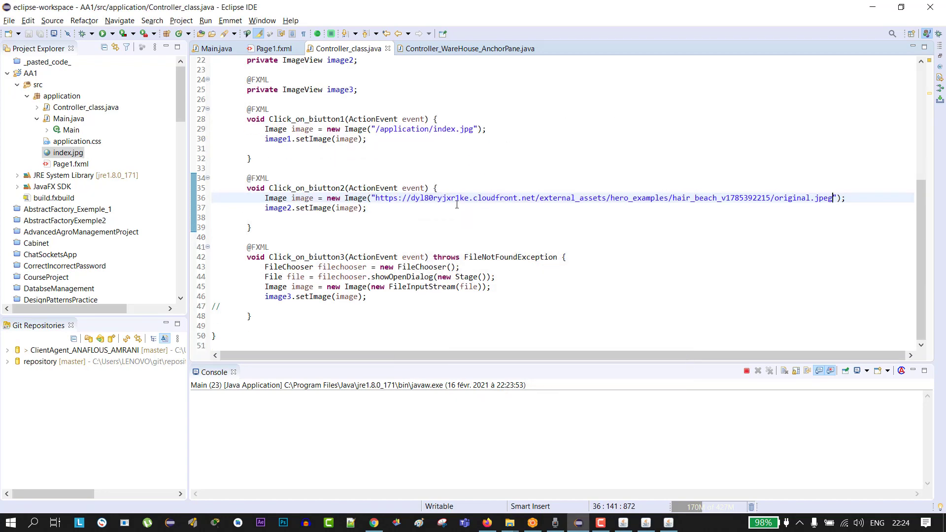
mouse_move(372, 303)
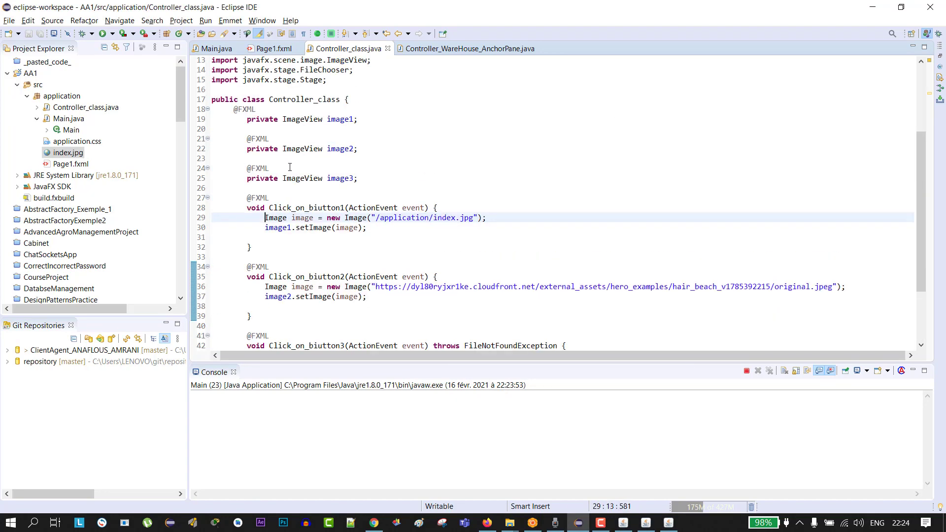
scroll("down", 3)
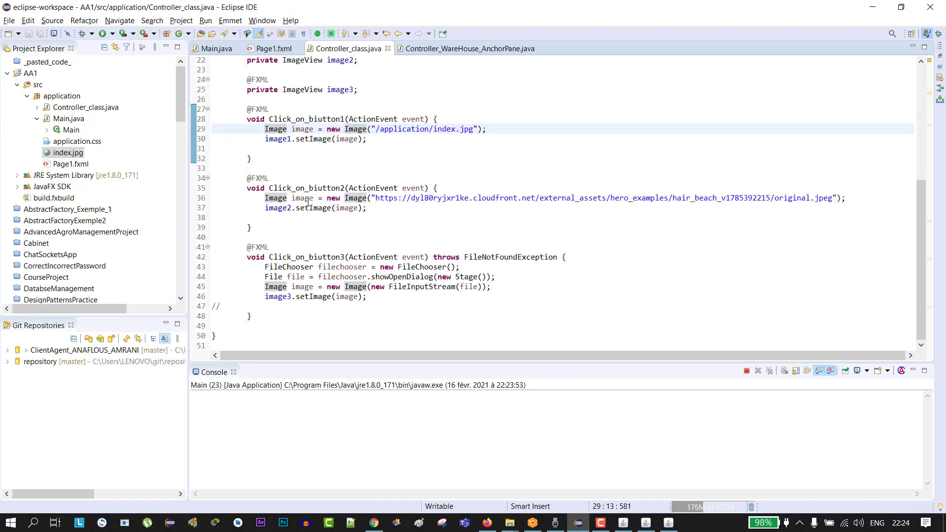